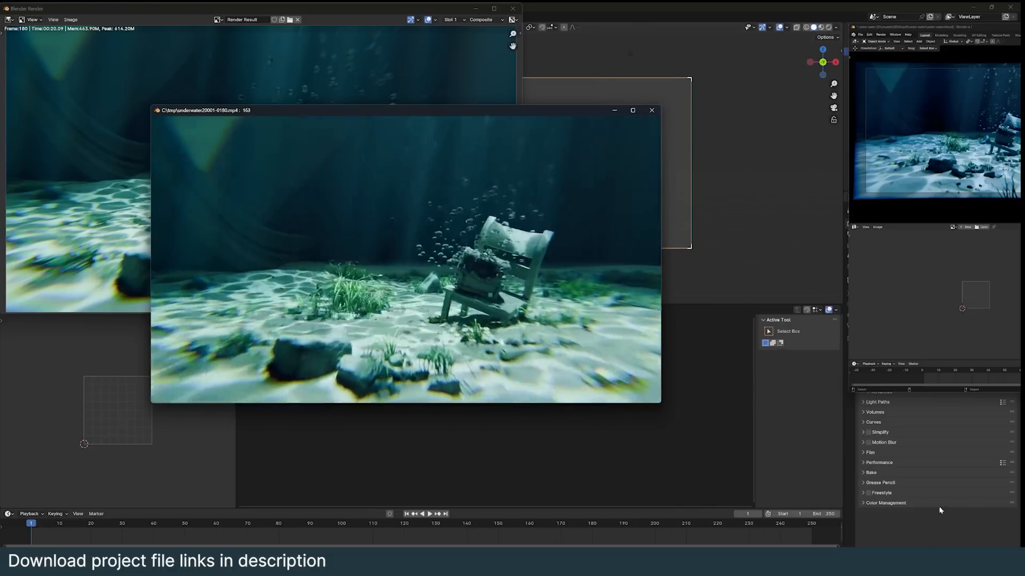
# Step: Close the underwater render preview window to get back to the sand scene
pyautogui.click(651, 110)
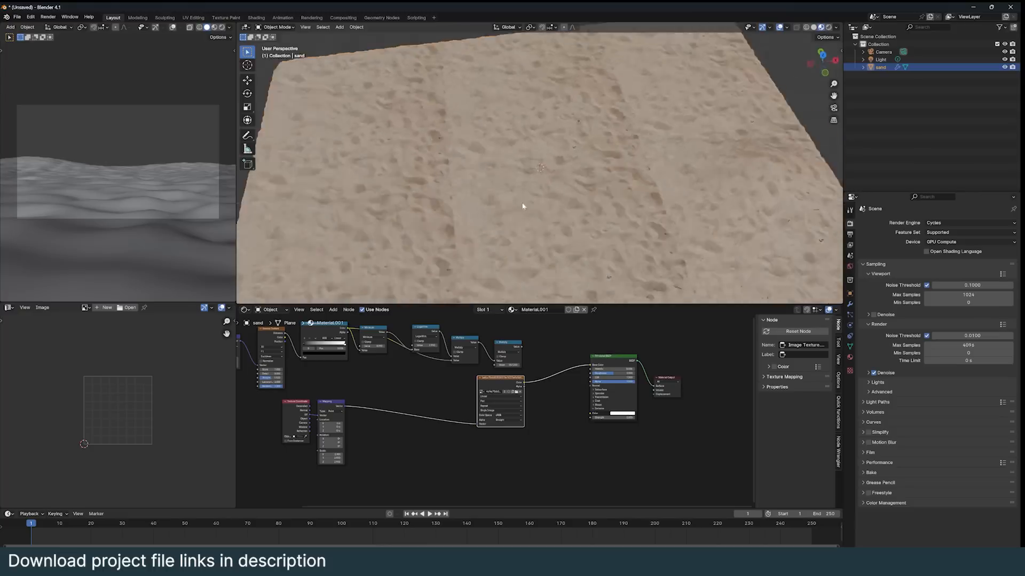
# Step: Add a spot light to the scene above the sand plane
pyautogui.click(245, 309)
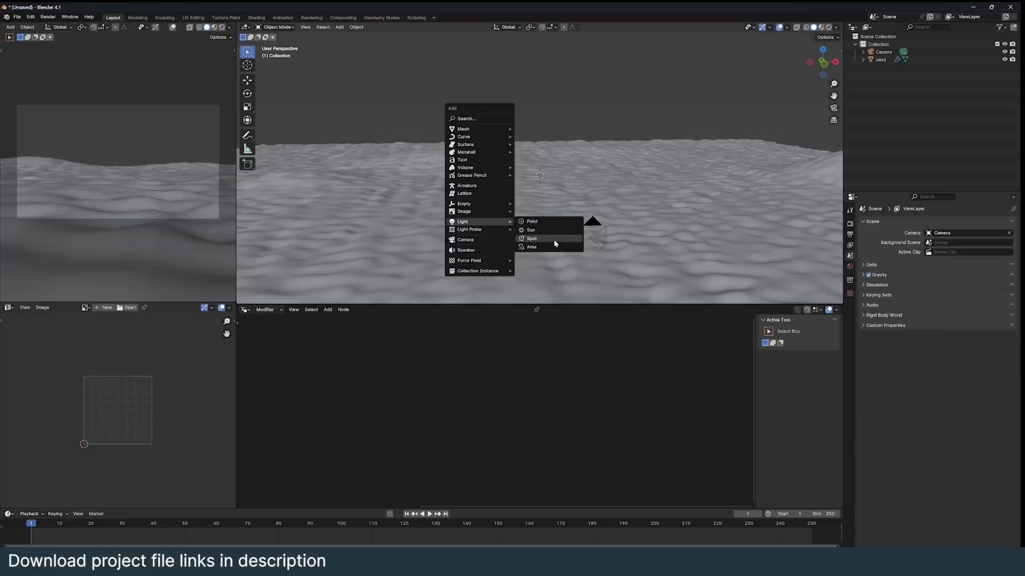
pyautogui.click(532, 239)
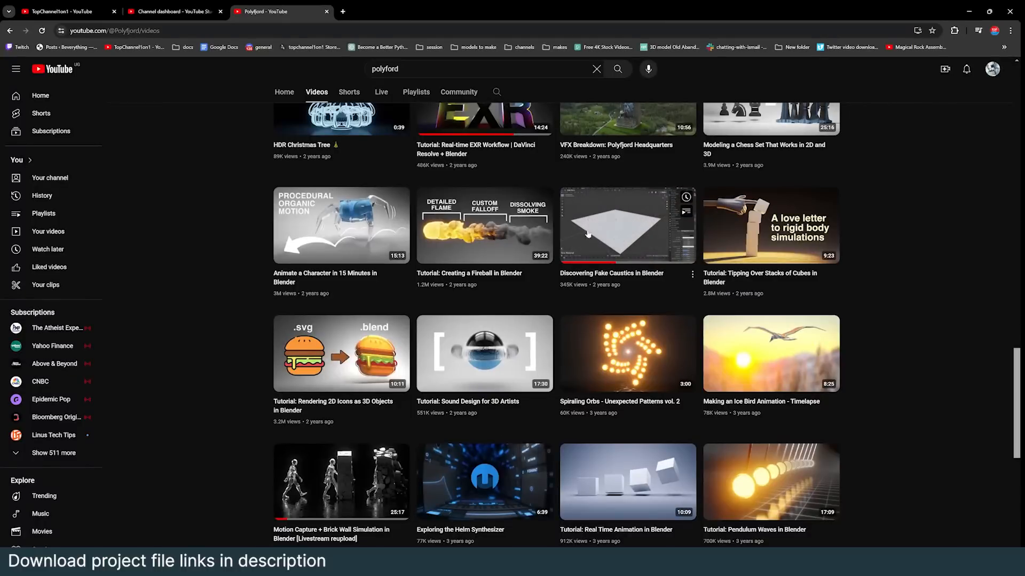
pyautogui.moveTo(587, 242)
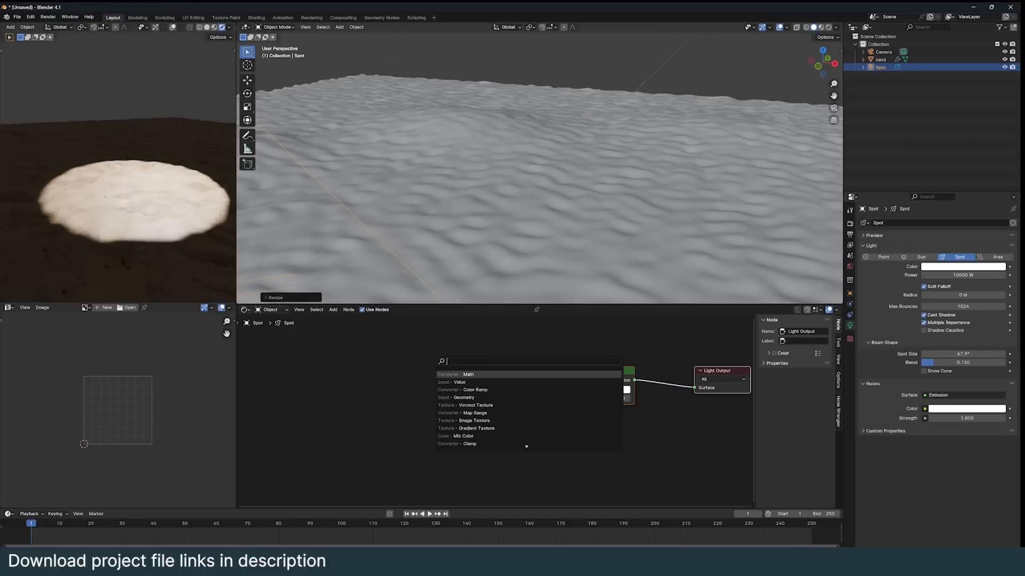
# Step: Add a Voronoi Texture node to the spot light's node tree via search
pyautogui.write('v')
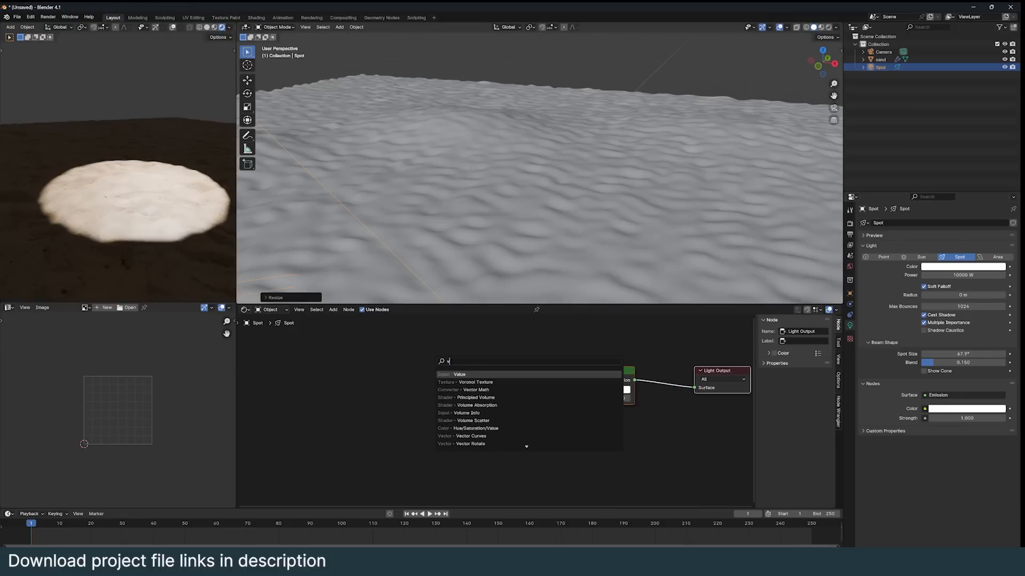
pyautogui.click(475, 382)
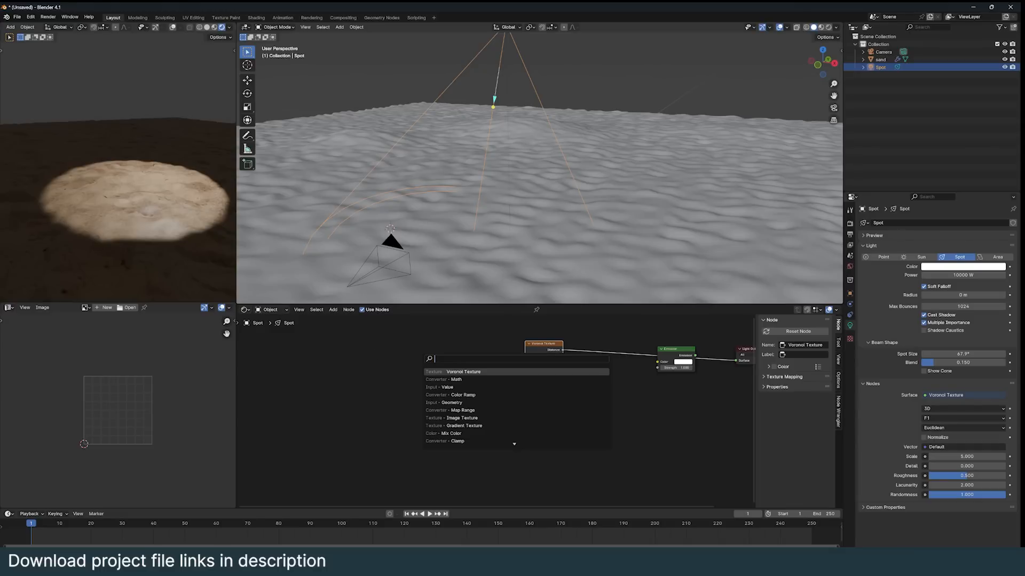
# Step: Add a Geometry input node and switch the Voronoi feature to Smooth F1
pyautogui.click(441, 403)
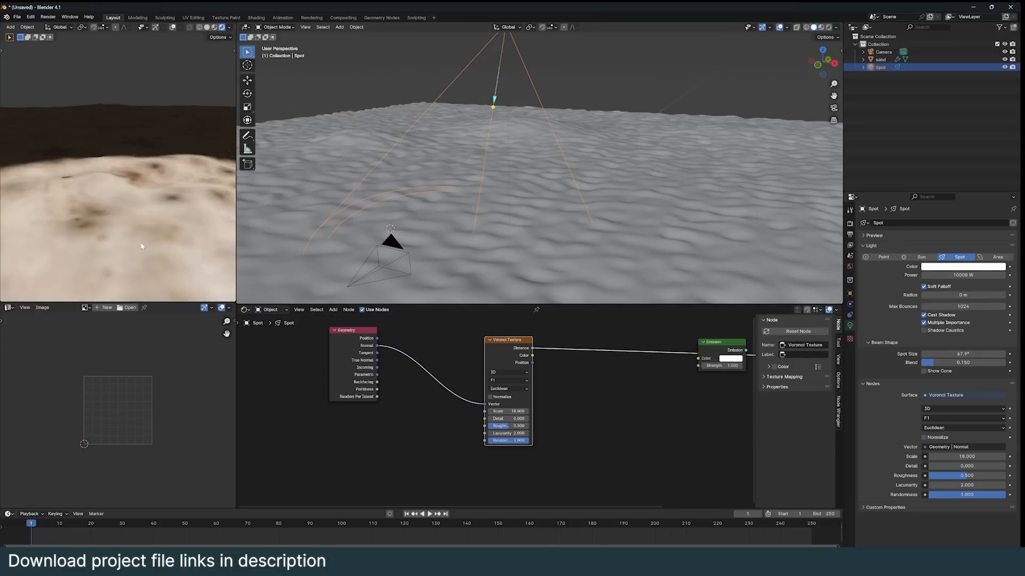
pyautogui.click(509, 381)
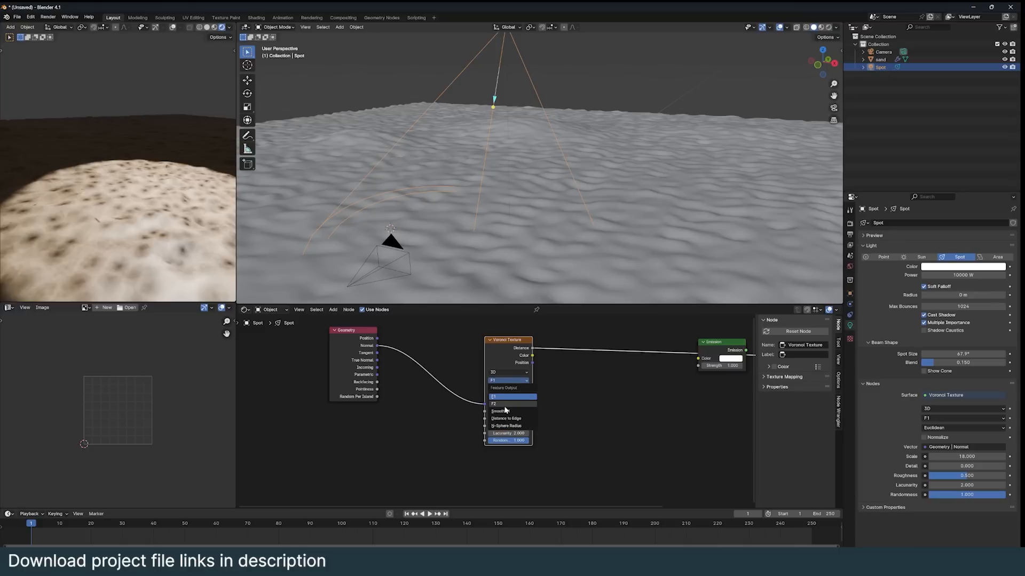
pyautogui.click(505, 411)
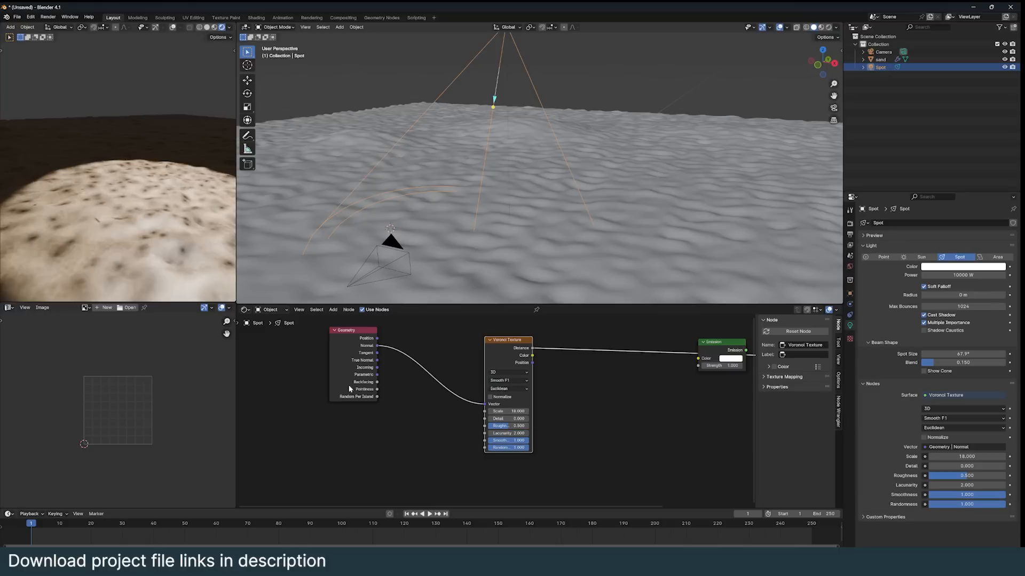
pyautogui.moveTo(510, 455)
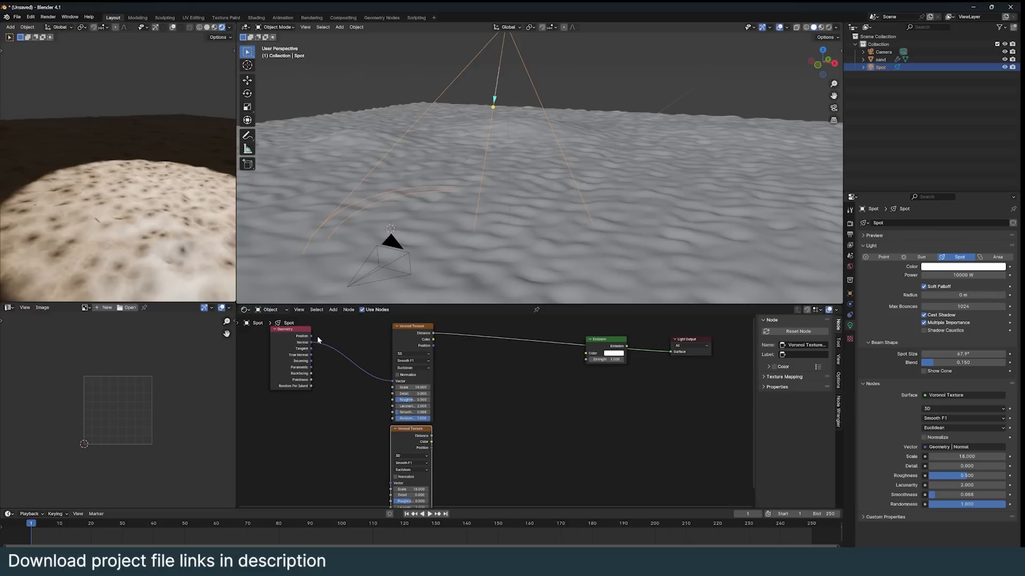
# Step: Set the mix node blending the two Voronoi textures to Difference
pyautogui.click(496, 398)
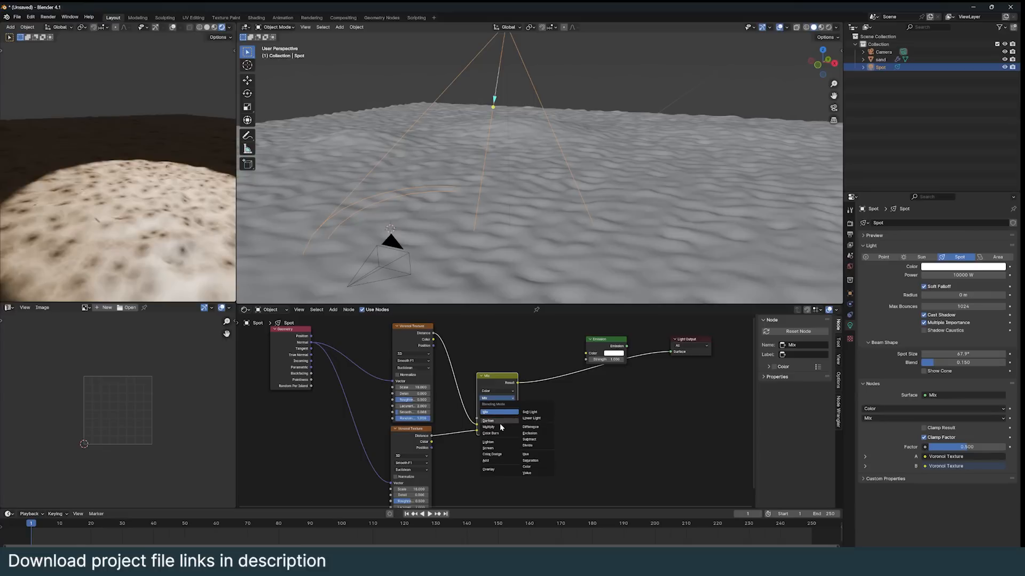
pyautogui.click(530, 427)
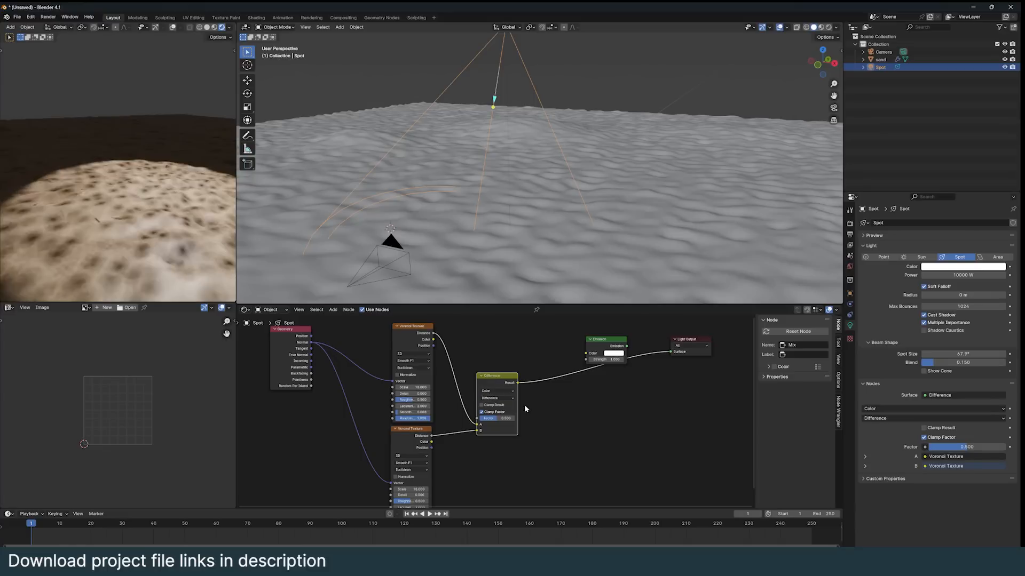
pyautogui.moveTo(455, 436)
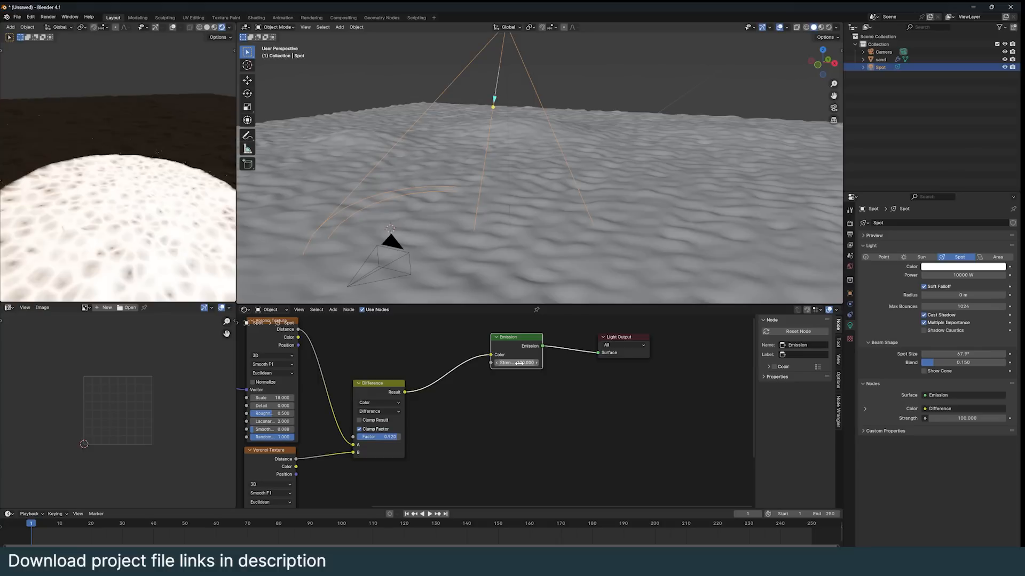
# Step: Lower emission strength to 5.26 and add a shared Value node for both W inputs
pyautogui.click(516, 363)
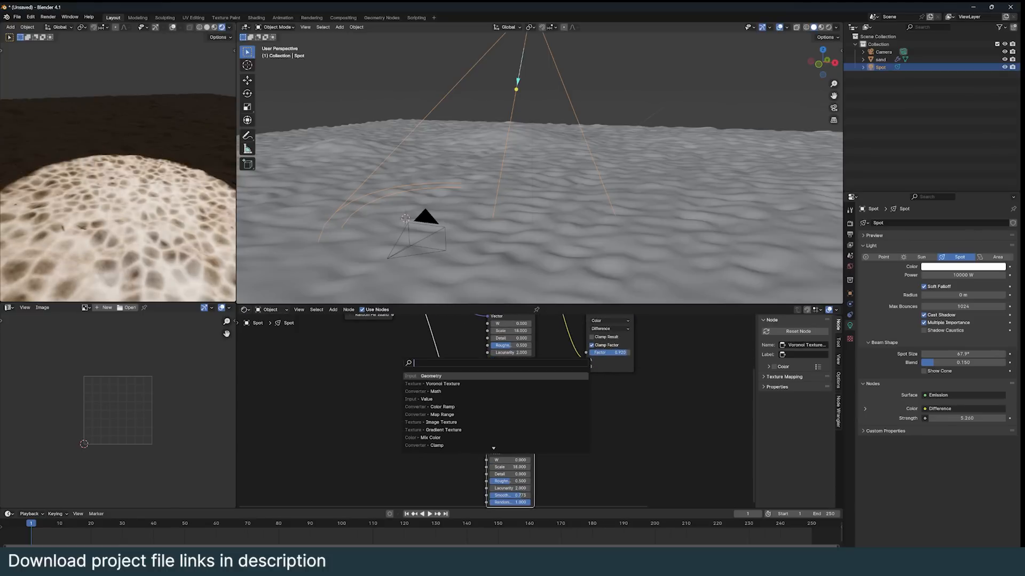
pyautogui.click(424, 399)
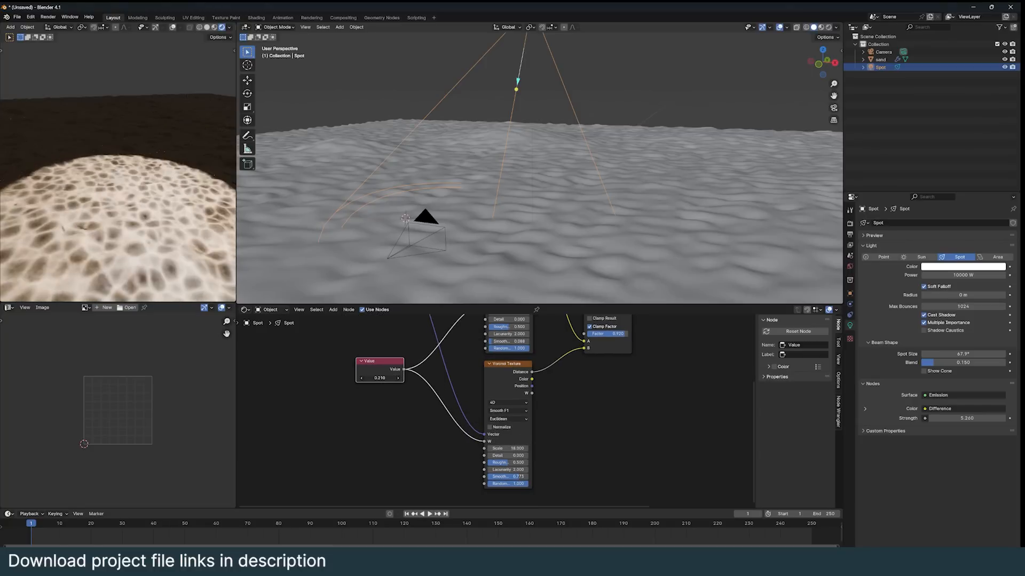
pyautogui.doubleClick(379, 378)
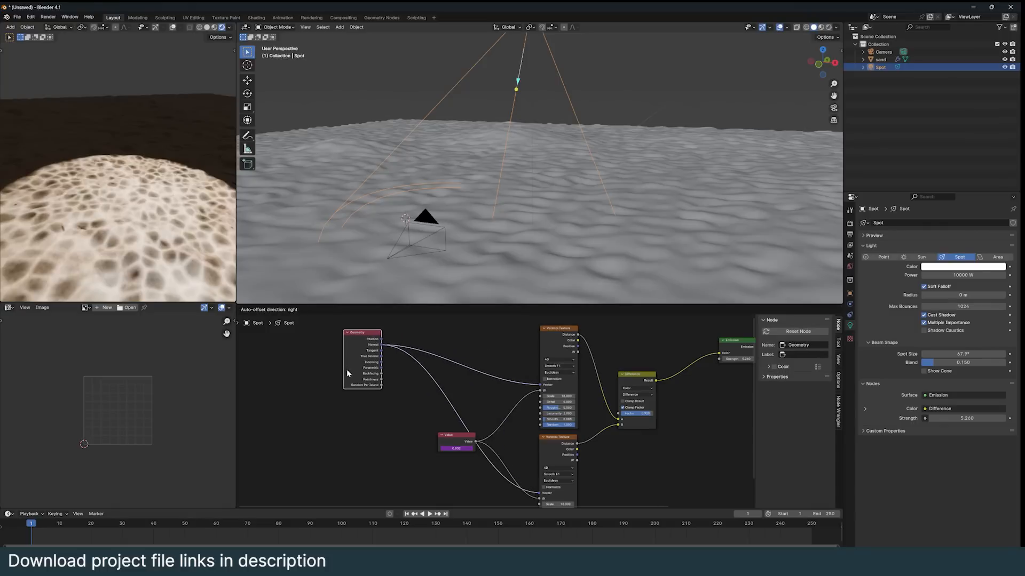
# Step: Add a Vector Math Add node and a Combine XYZ fed by Value through Sine nodes
pyautogui.click(363, 358)
pyautogui.write('ve')
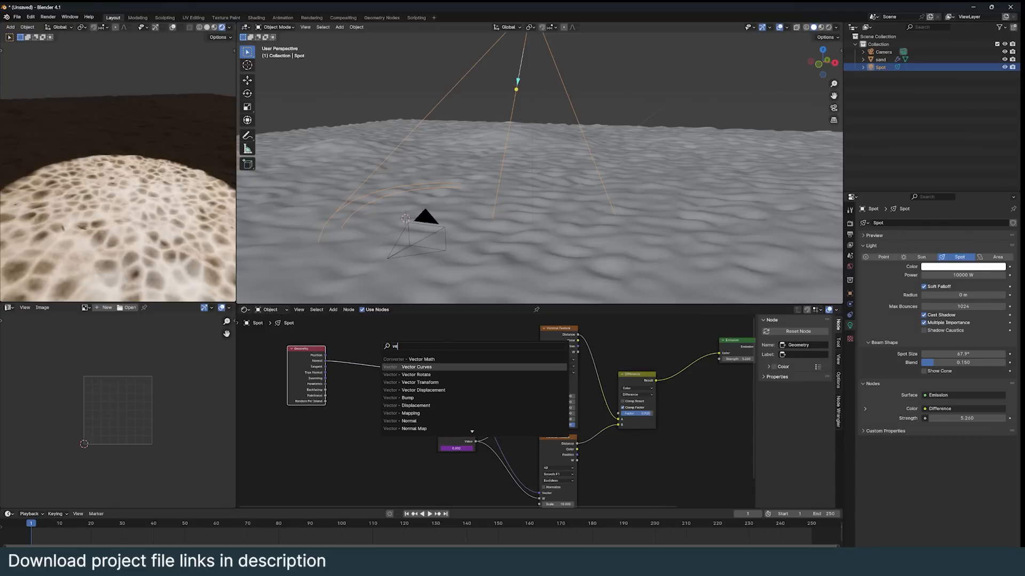
pyautogui.click(421, 359)
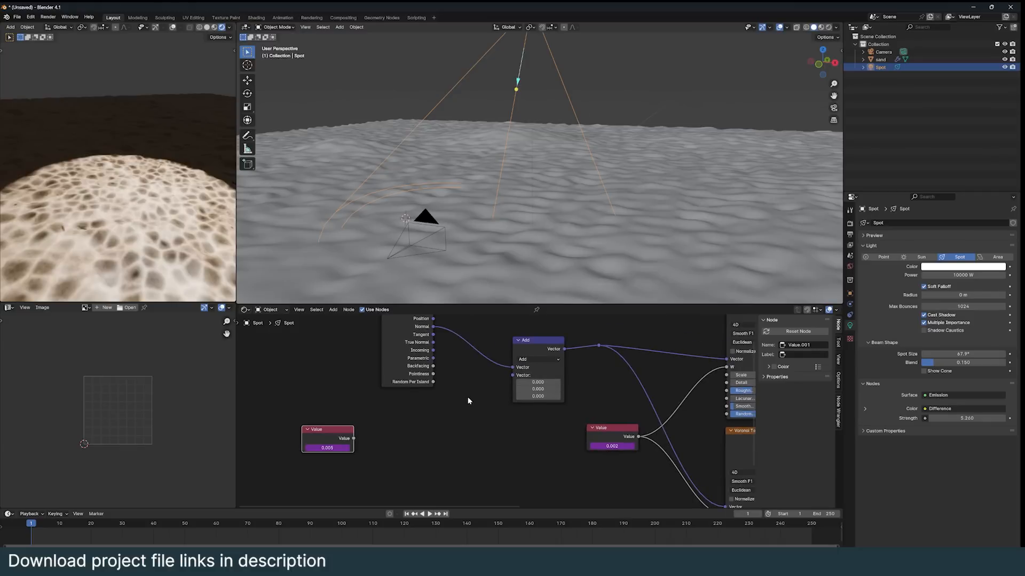
pyautogui.click(347, 309)
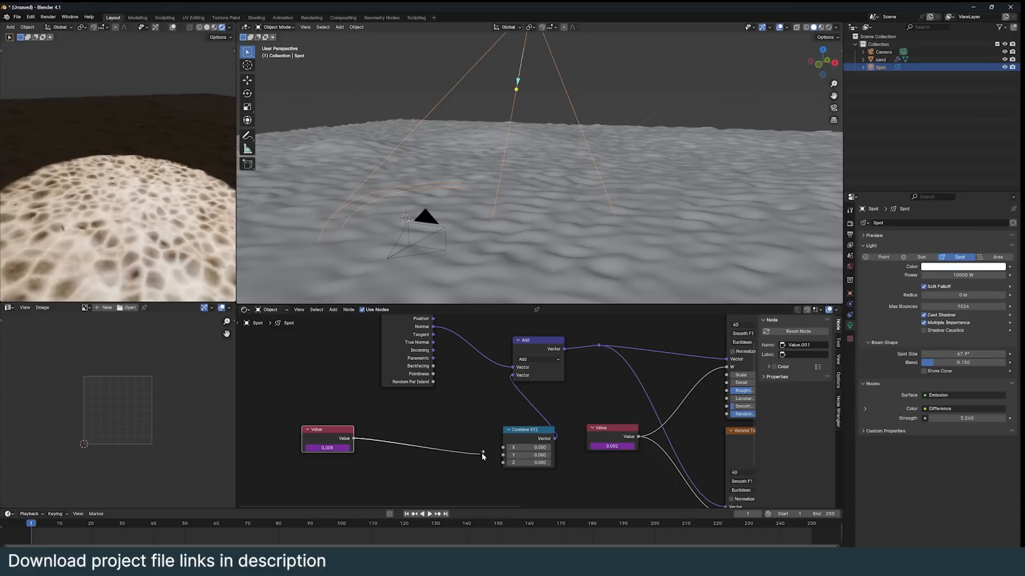
pyautogui.click(426, 514)
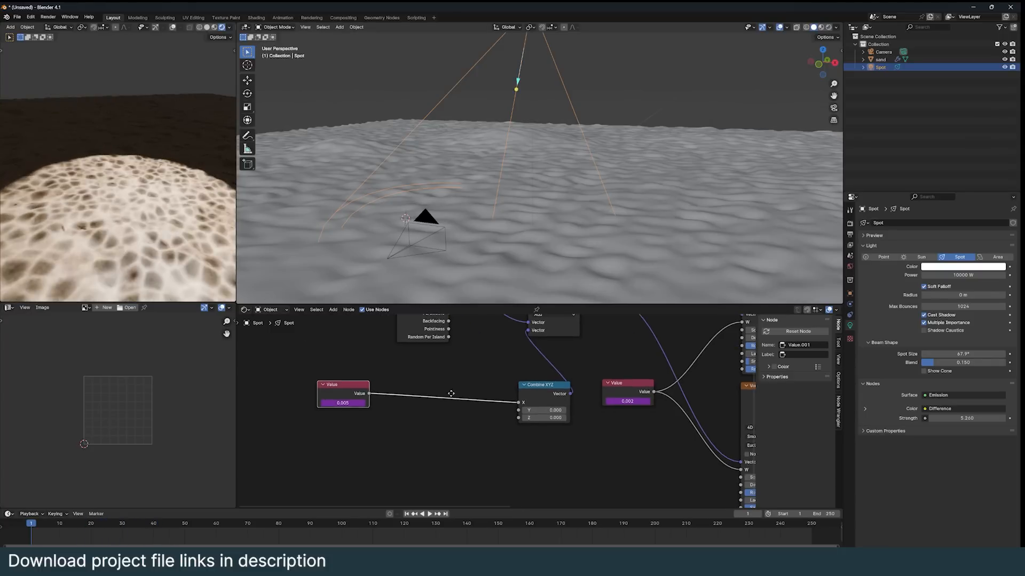
pyautogui.click(440, 395)
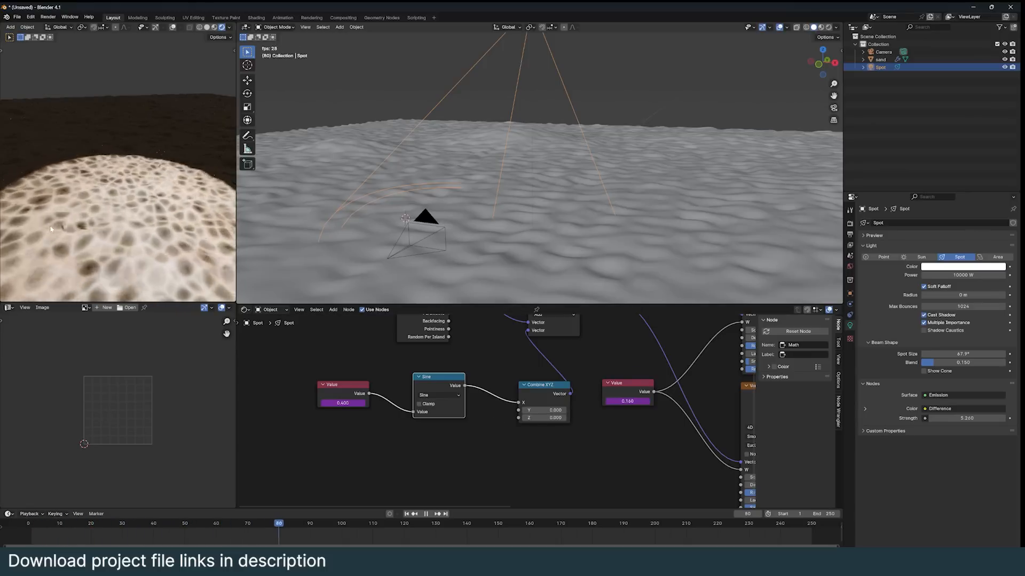
pyautogui.click(425, 513)
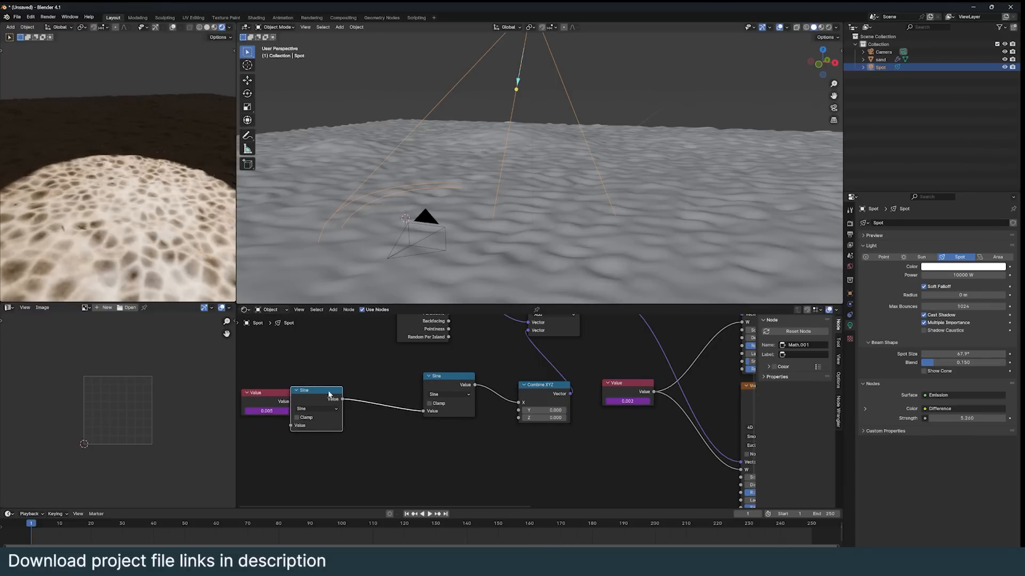
# Step: Change the extra Math node to Multiply and set its amount to 2.0
pyautogui.click(305, 418)
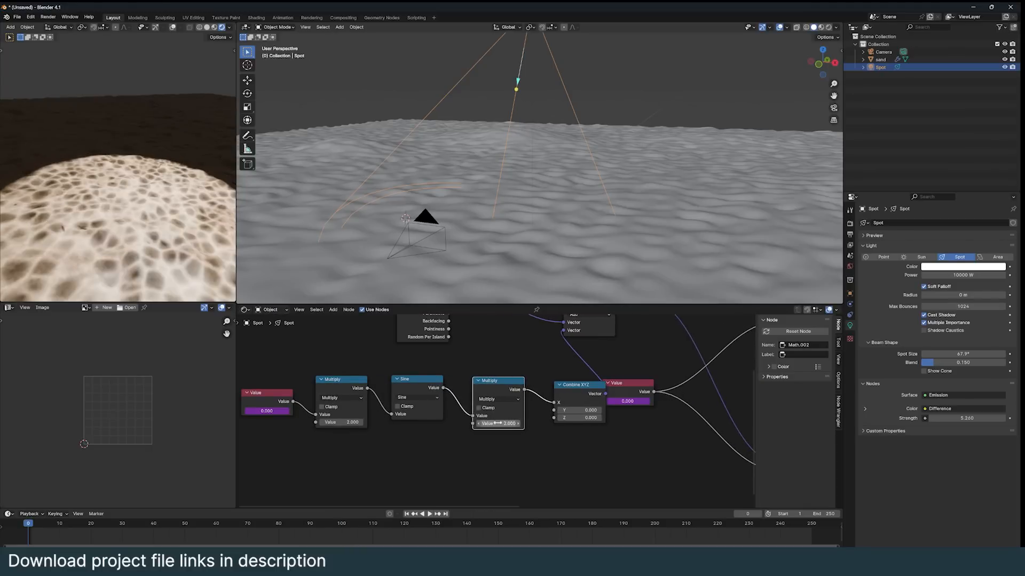
pyautogui.click(428, 514)
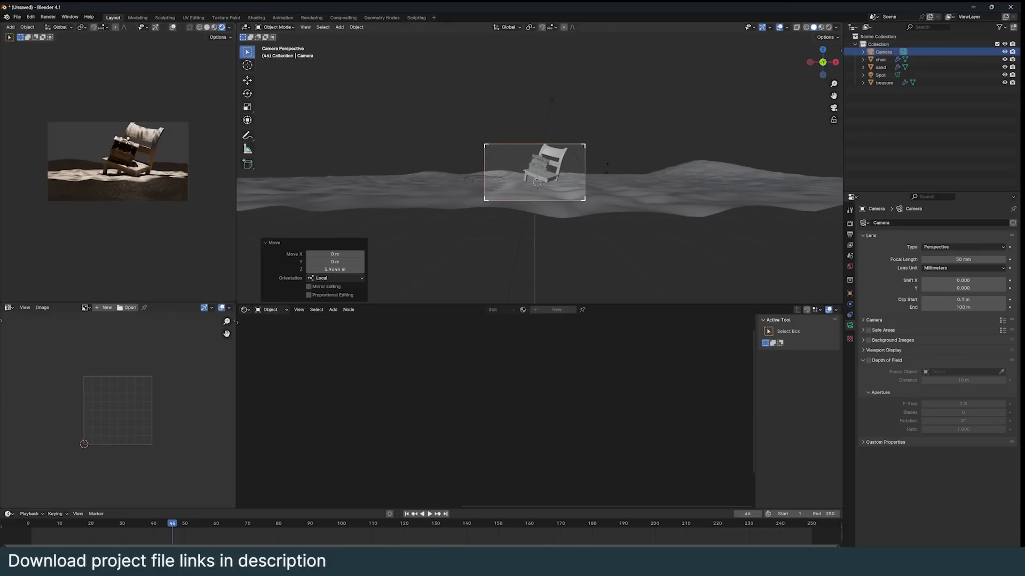
# Step: Set the spot light's Spot Size to 147° and increase its Blend
pyautogui.click(880, 75)
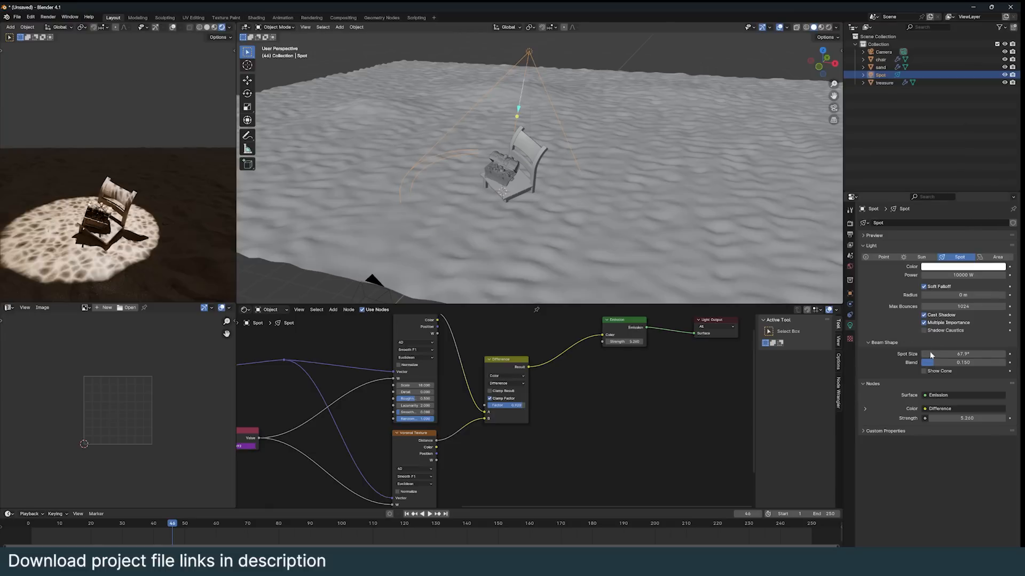
pyautogui.moveTo(739, 264)
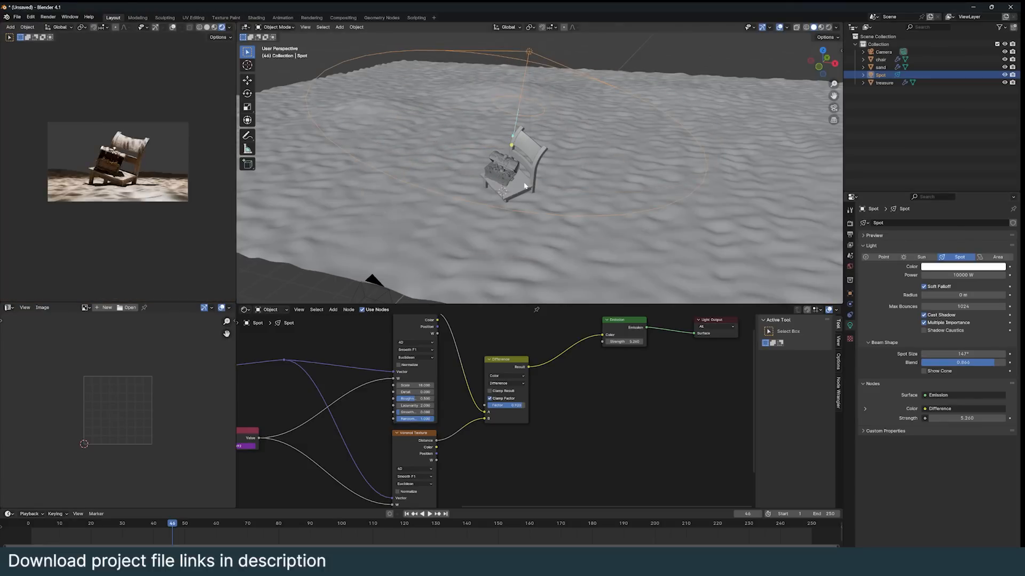
pyautogui.click(883, 52)
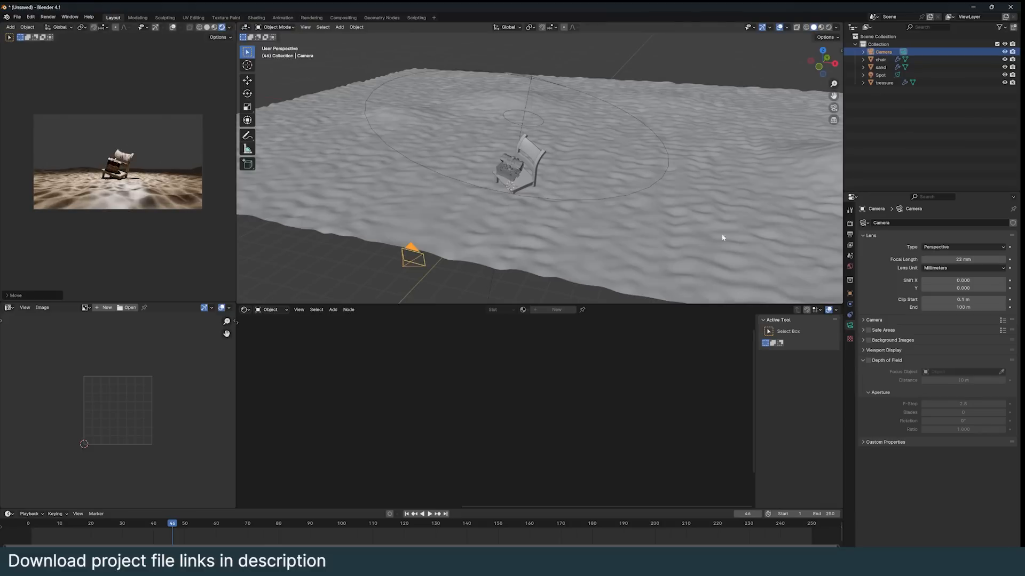
pyautogui.moveTo(453, 105)
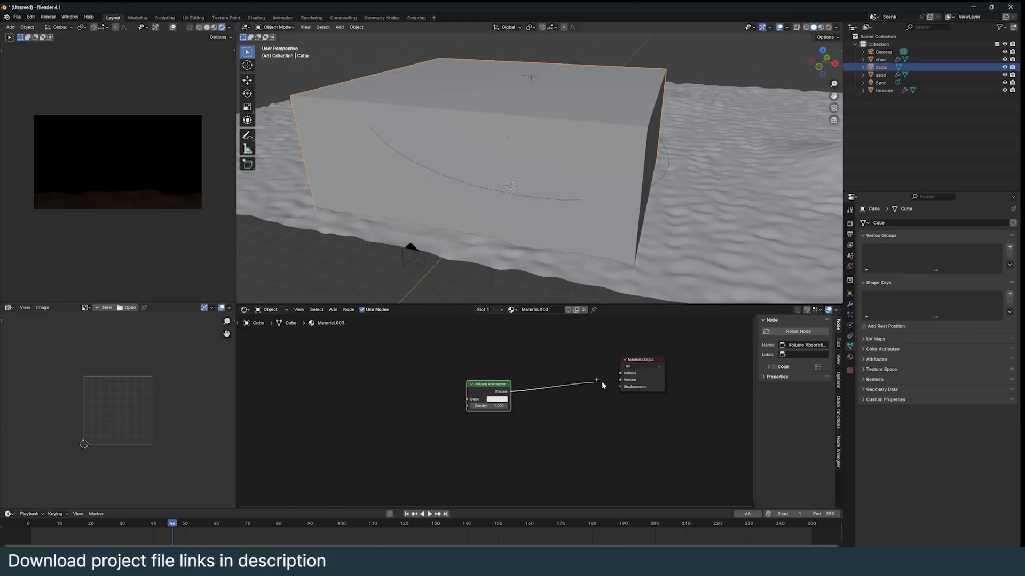
# Step: Tint the water's Volume Absorption colour pale cyan, adjusting from an initial green
pyautogui.click(496, 399)
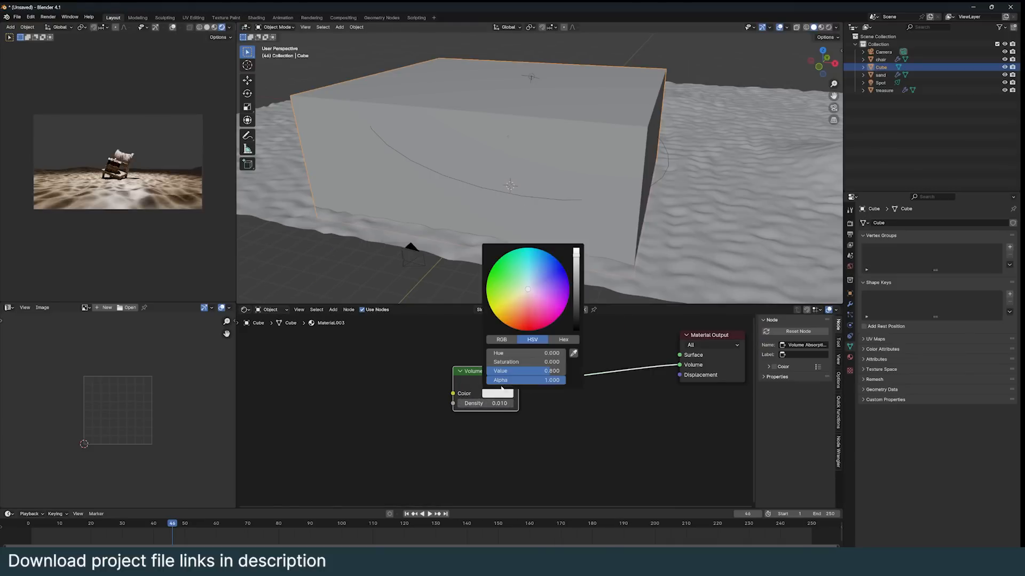
pyautogui.click(507, 268)
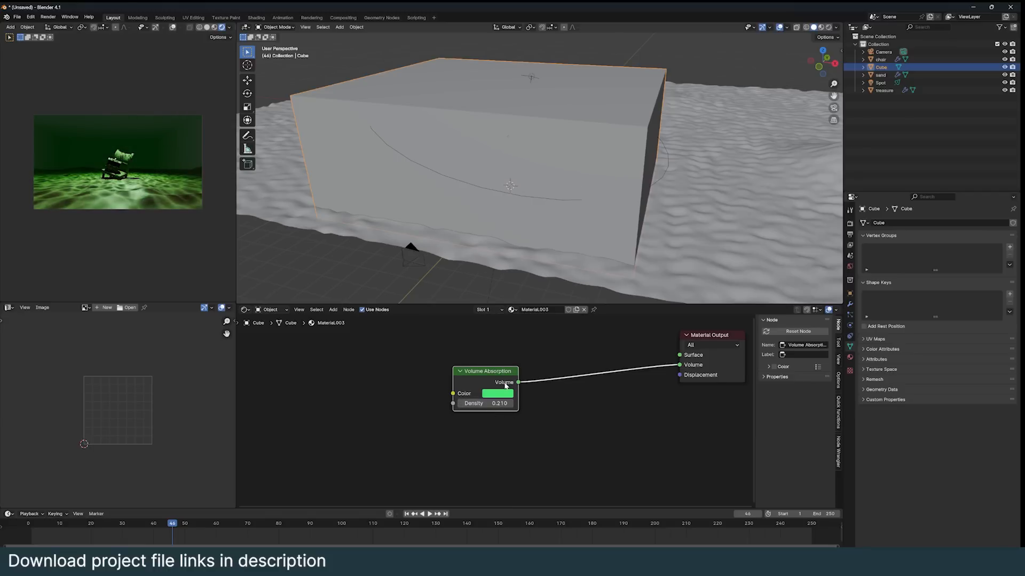
pyautogui.click(497, 393)
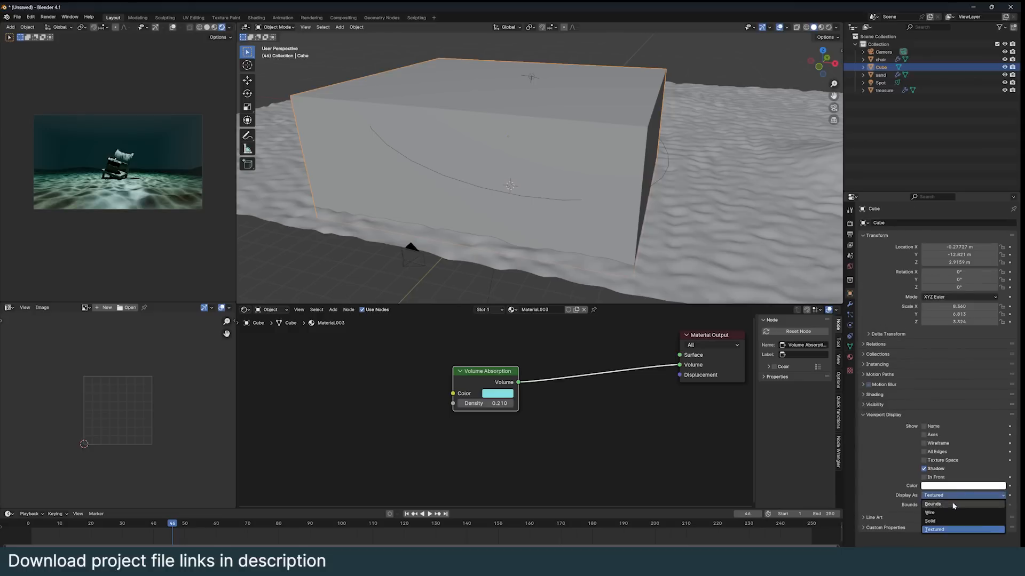
# Step: Switch the water cube's display to Bounds only
pyautogui.click(930, 513)
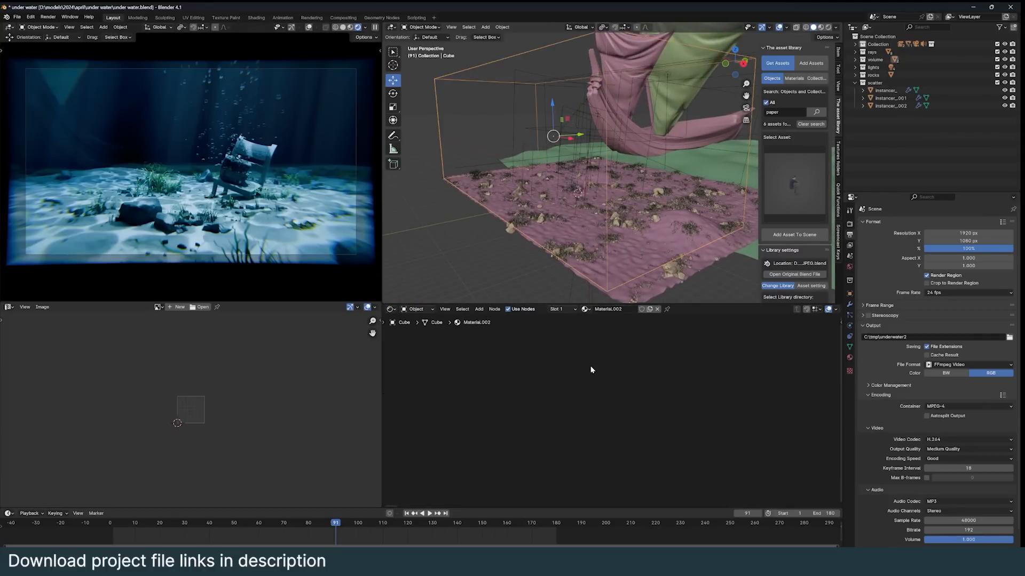
# Step: Preview green and teal Volume Absorption tints, then cancel back to the original blue
pyautogui.click(513, 426)
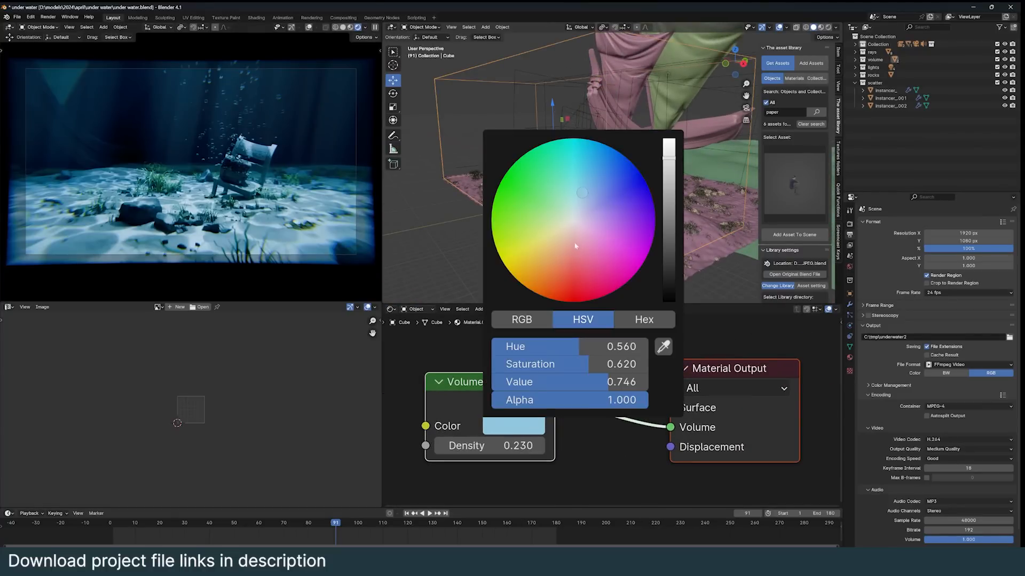
pyautogui.click(541, 212)
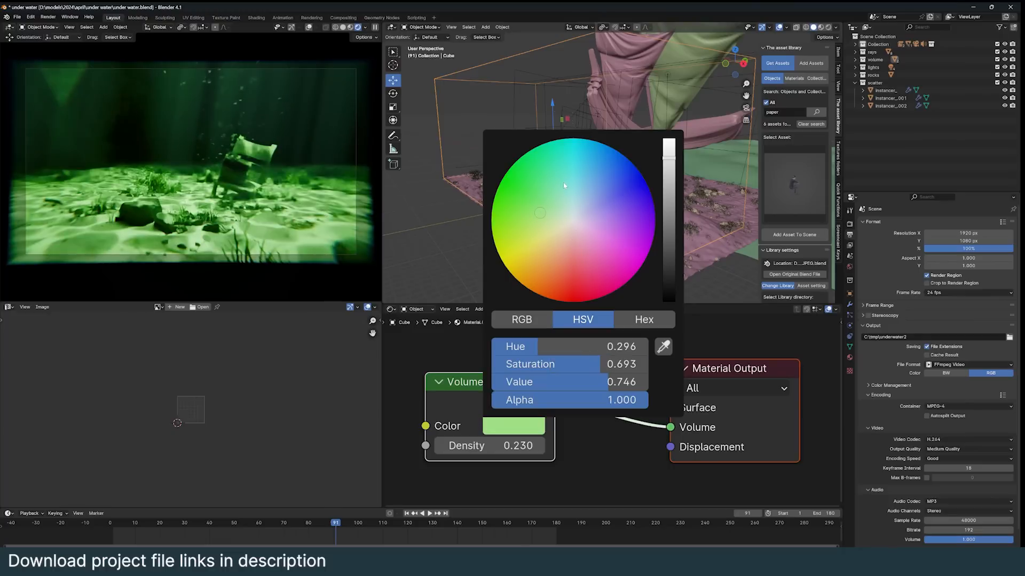
pyautogui.click(574, 178)
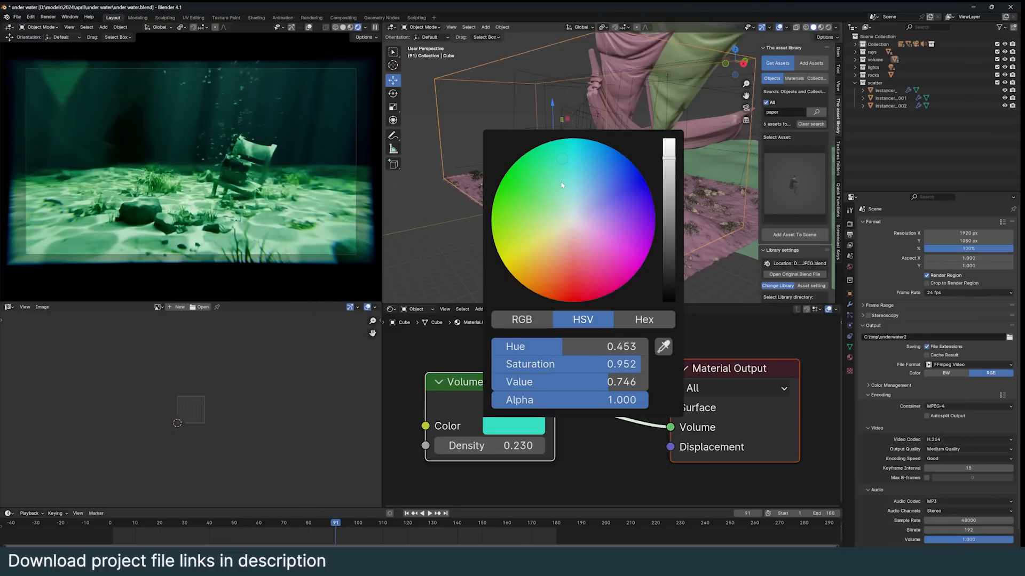
pyautogui.click(510, 110)
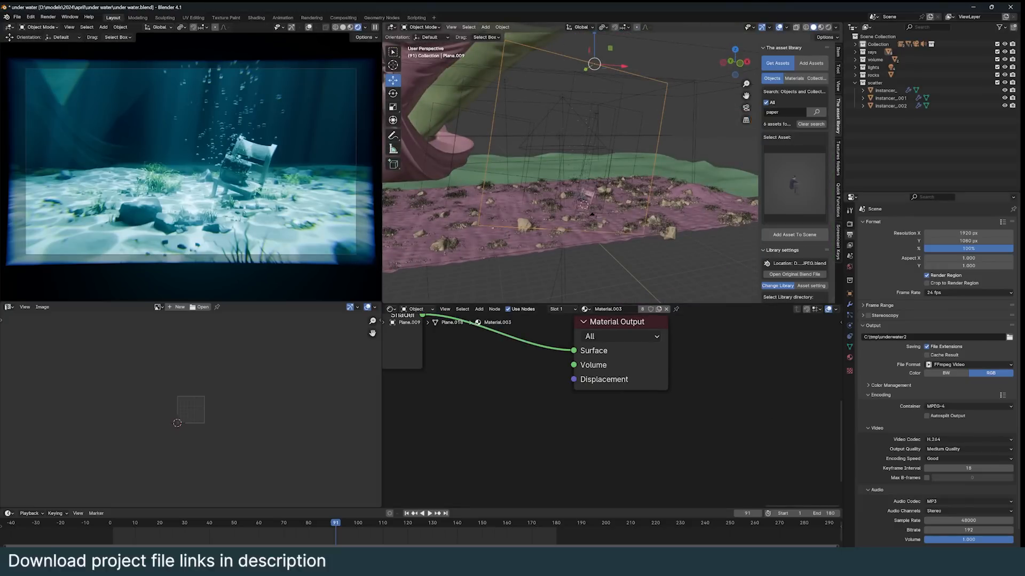
# Step: Play back the rendered underwater animation via Render > View Animation, then close the player
pyautogui.click(47, 17)
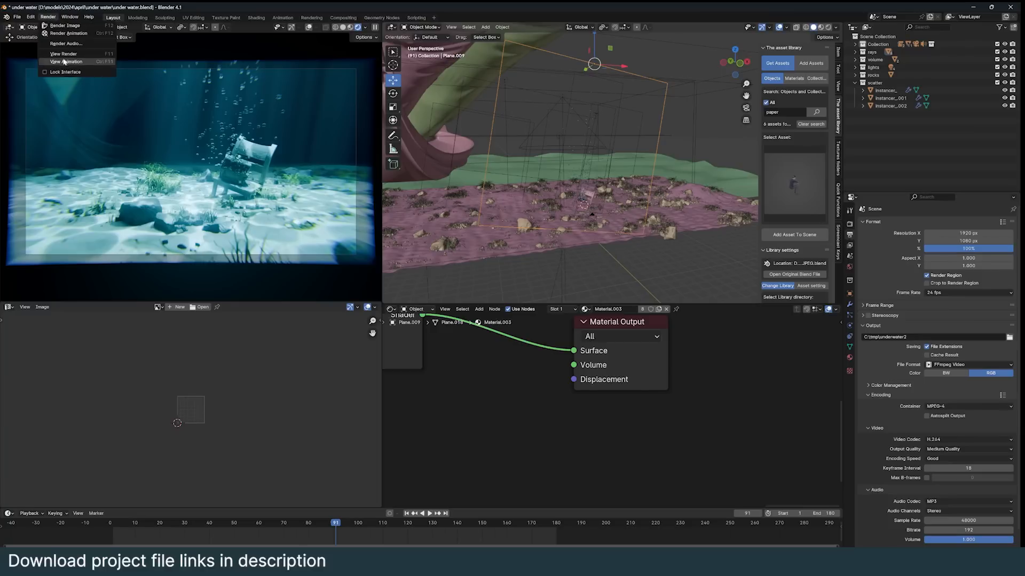
pyautogui.click(66, 62)
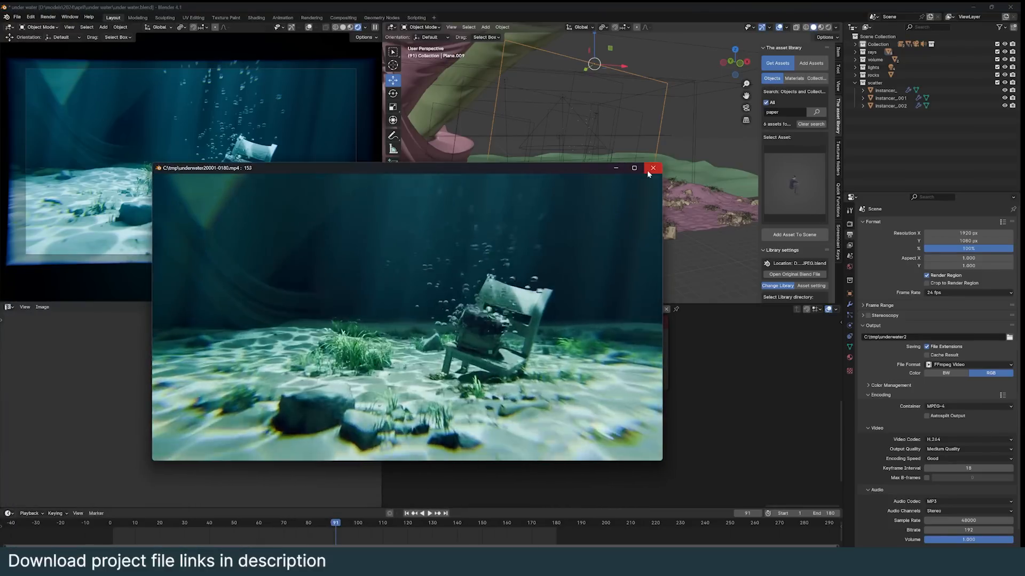
pyautogui.click(651, 168)
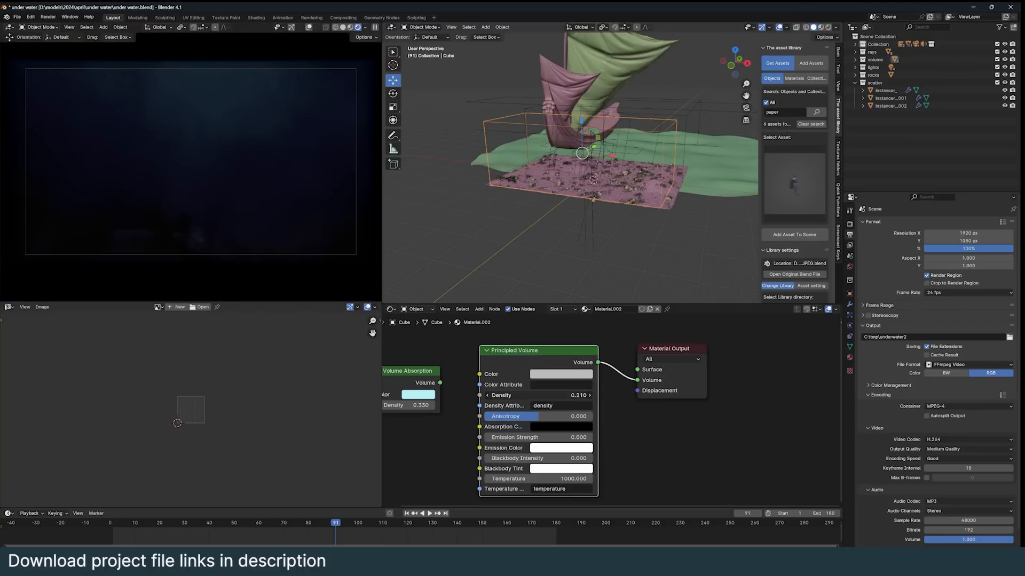
# Step: Set the Principled Volume scattering density to 0.200
pyautogui.click(535, 395)
pyautogui.write('0.200')
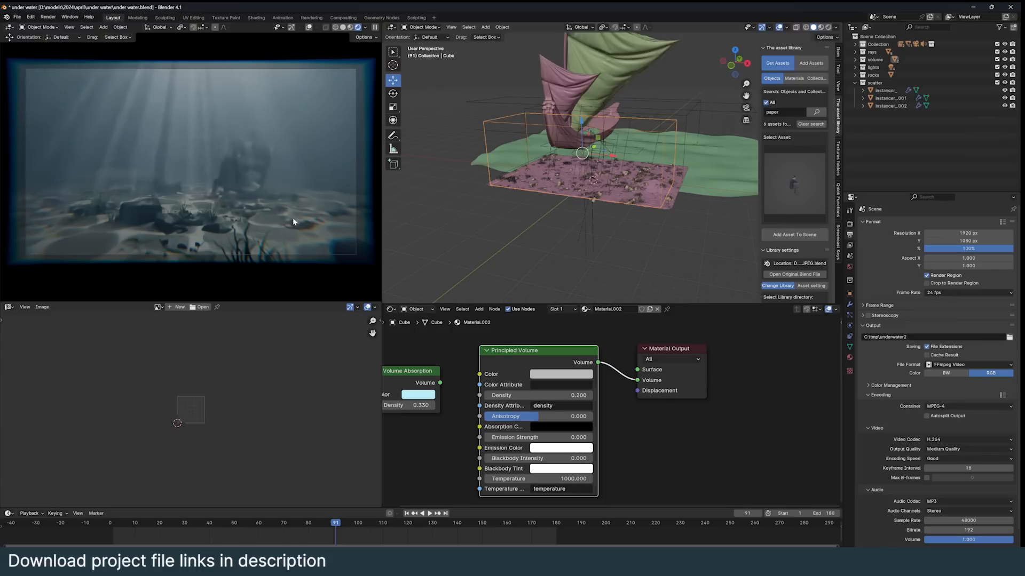
pyautogui.moveTo(326, 135)
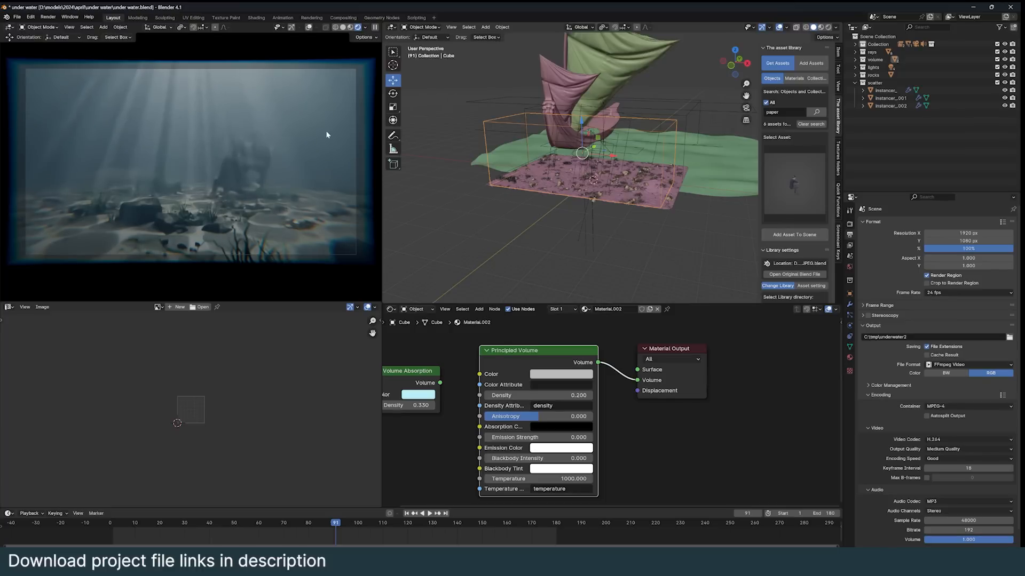
pyautogui.moveTo(553, 356)
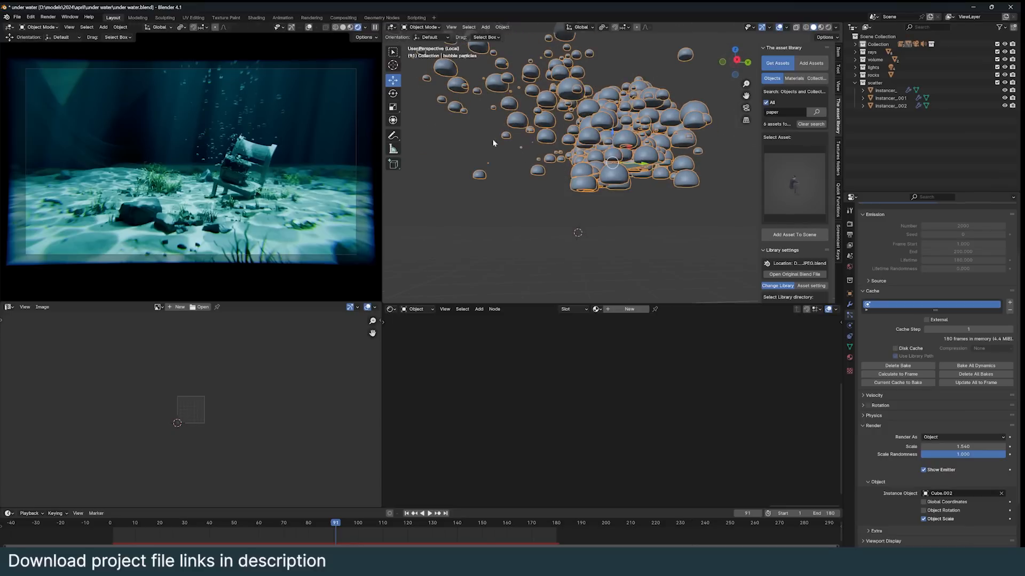
# Step: Leave local view and expand the bubble particles' Field Weights
pyautogui.press('Tab')
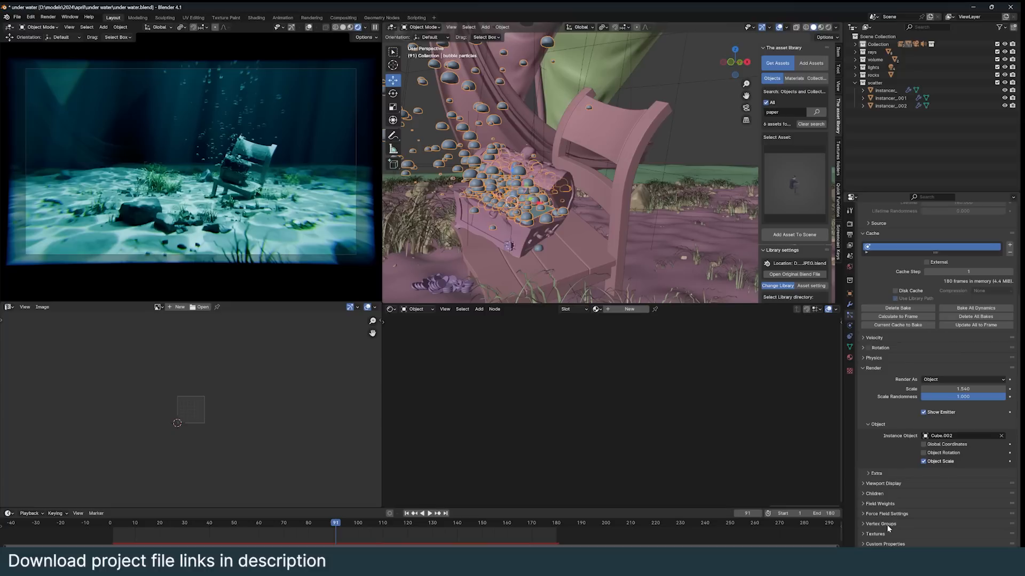
pyautogui.click(882, 504)
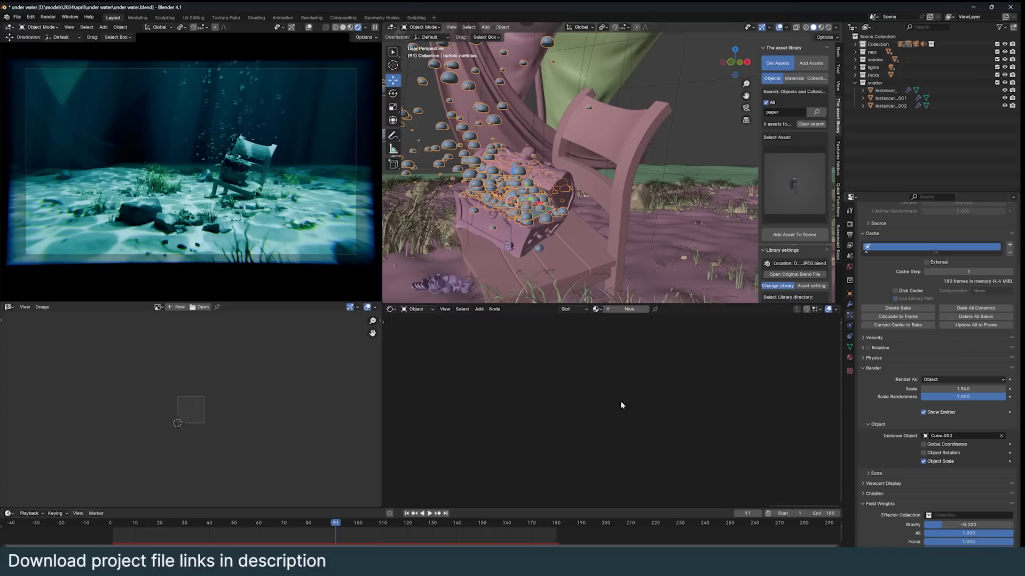
pyautogui.moveTo(516, 198)
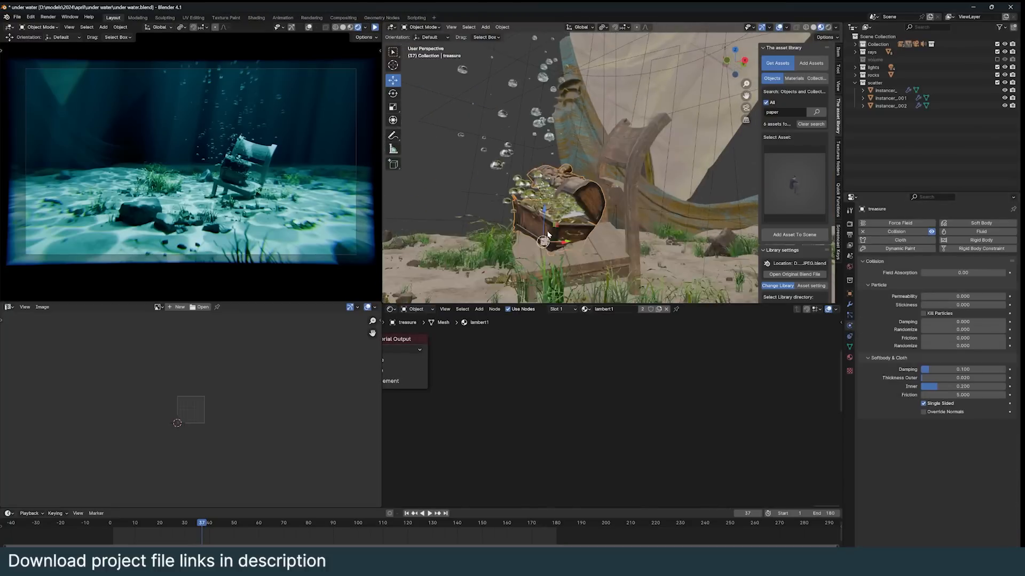
# Step: Select Instancer_001 in the Outliner to show its rock-scattering GeometryNodes
pyautogui.click(888, 106)
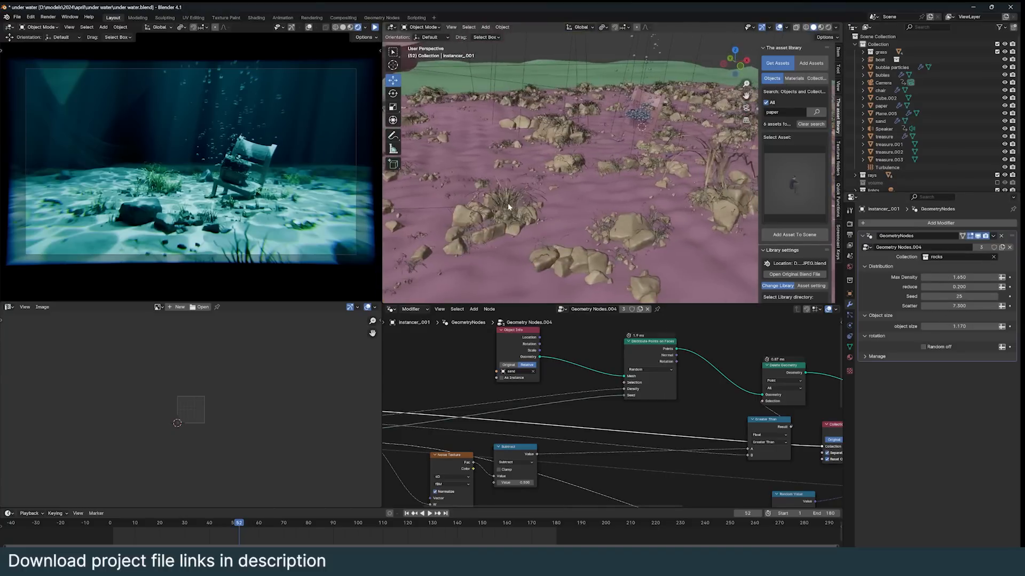
# Step: Save the rock instancer to the asset library, then switch to the unsaved scene
pyautogui.click(881, 121)
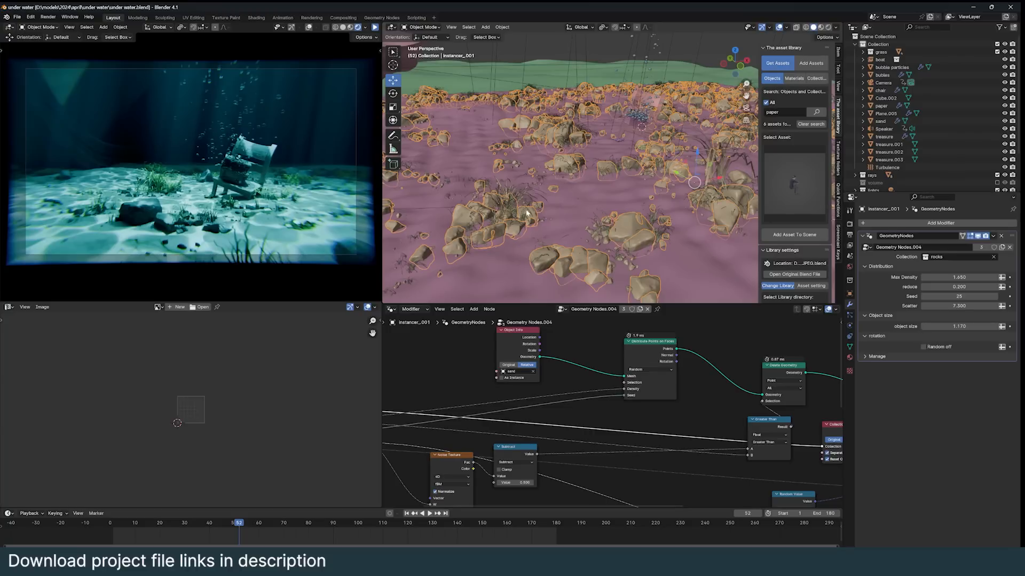
pyautogui.moveTo(553, 210)
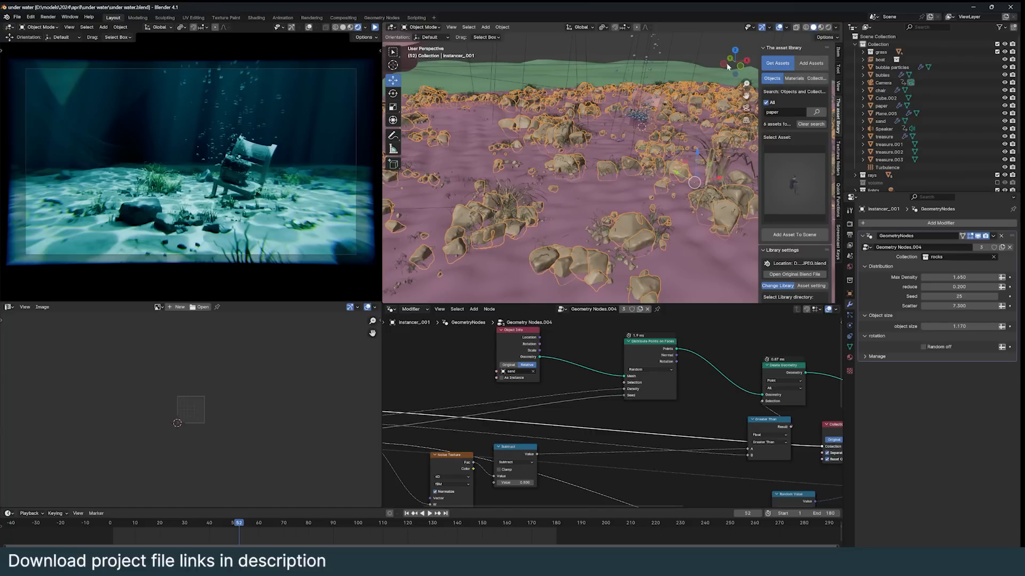
pyautogui.click(810, 63)
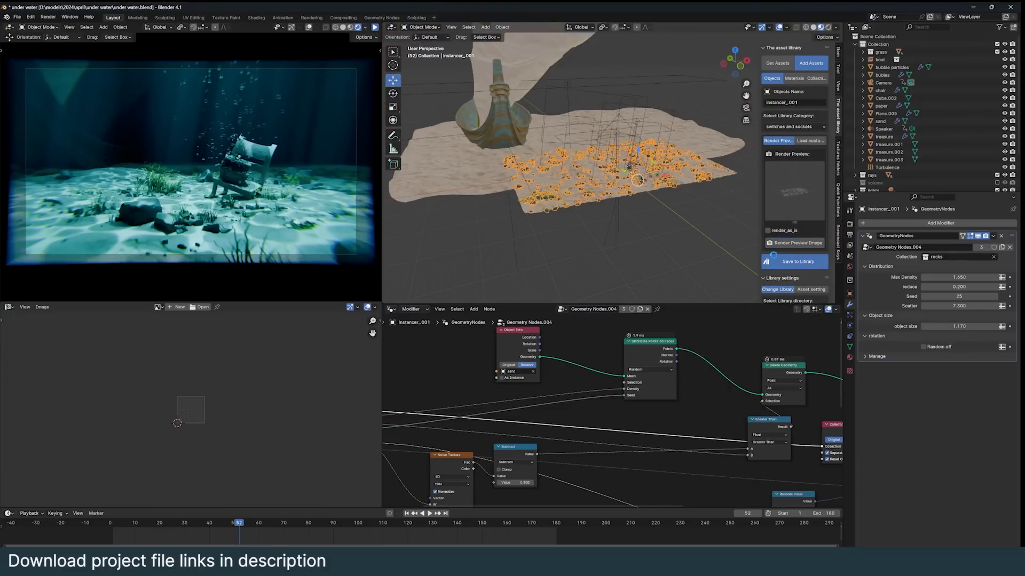
pyautogui.click(794, 261)
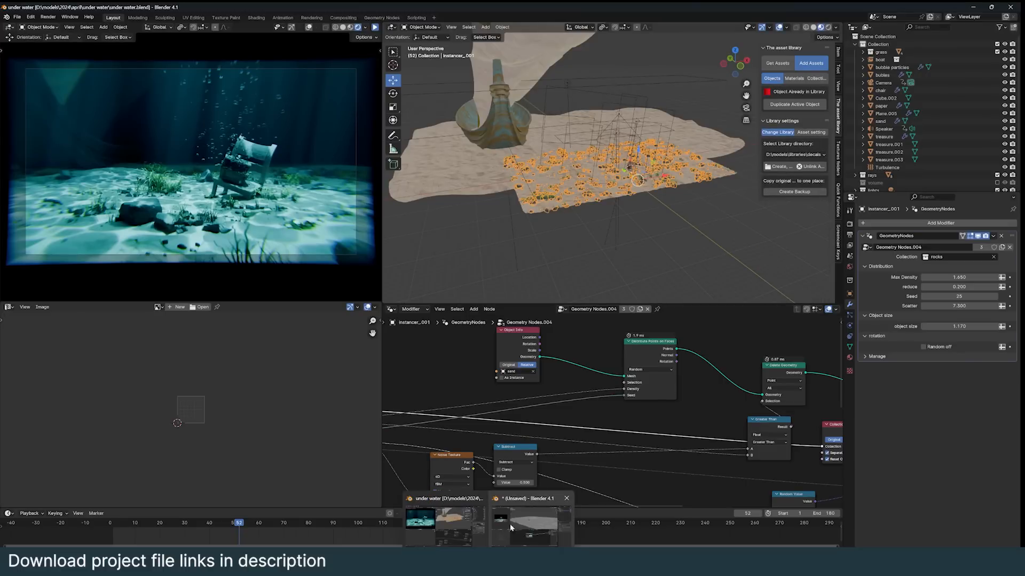
pyautogui.click(523, 498)
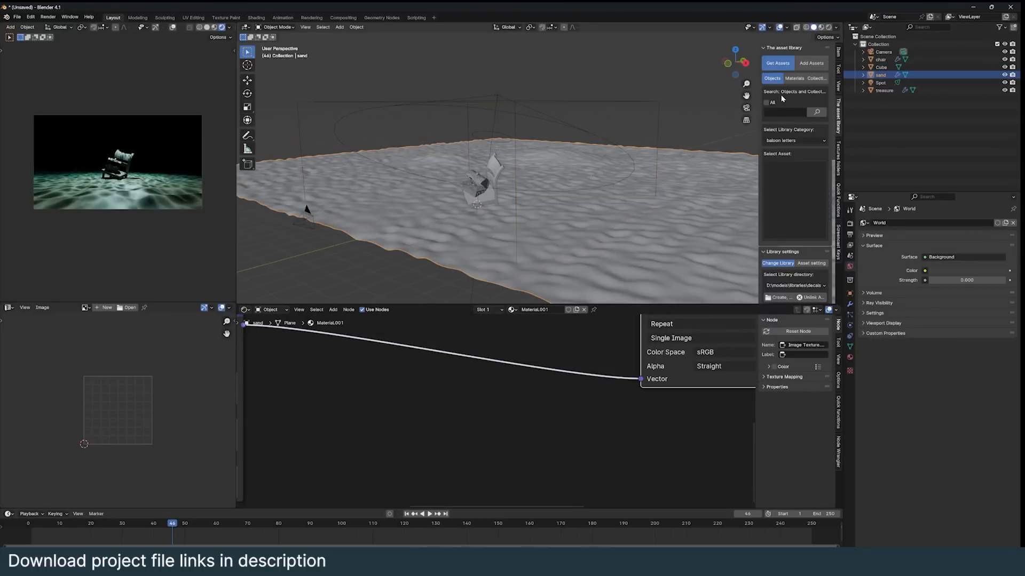
# Step: Search 'insta' in the asset library and add the rock instancer to the scene
pyautogui.write('instancer')
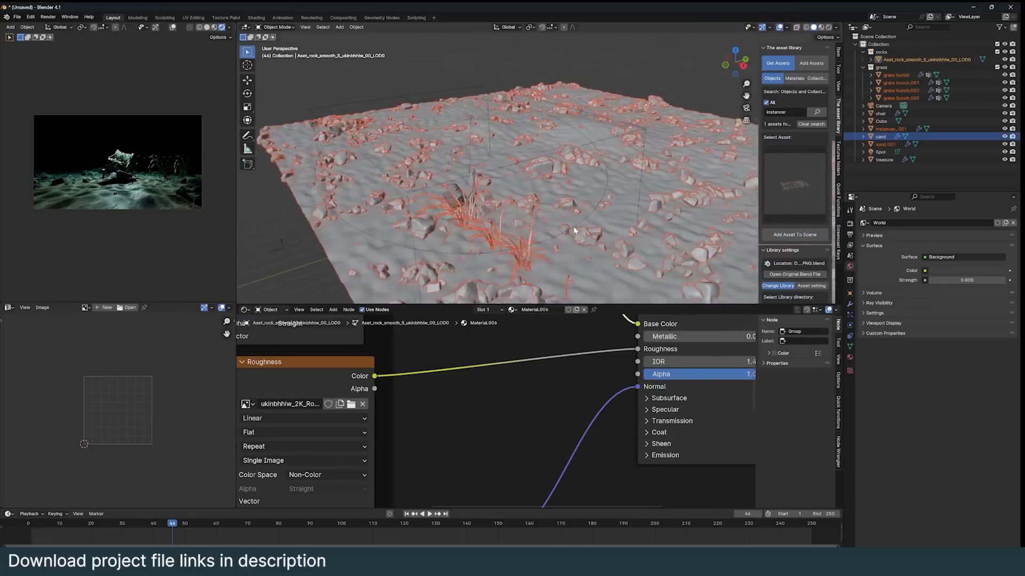
pyautogui.click(890, 129)
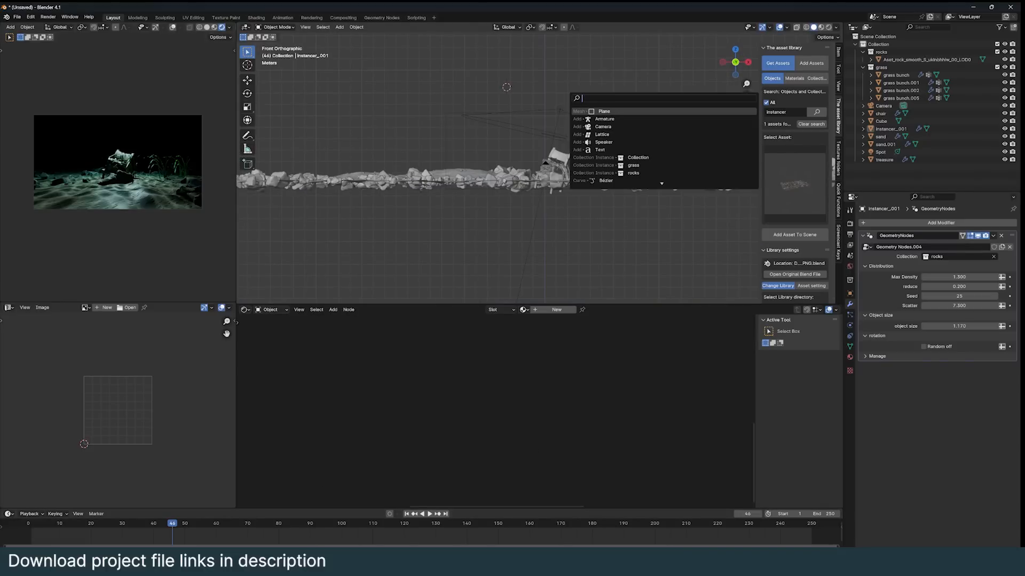
# Step: Add a plane and reshape it in Edit Mode into a tall light ray
pyautogui.click(602, 110)
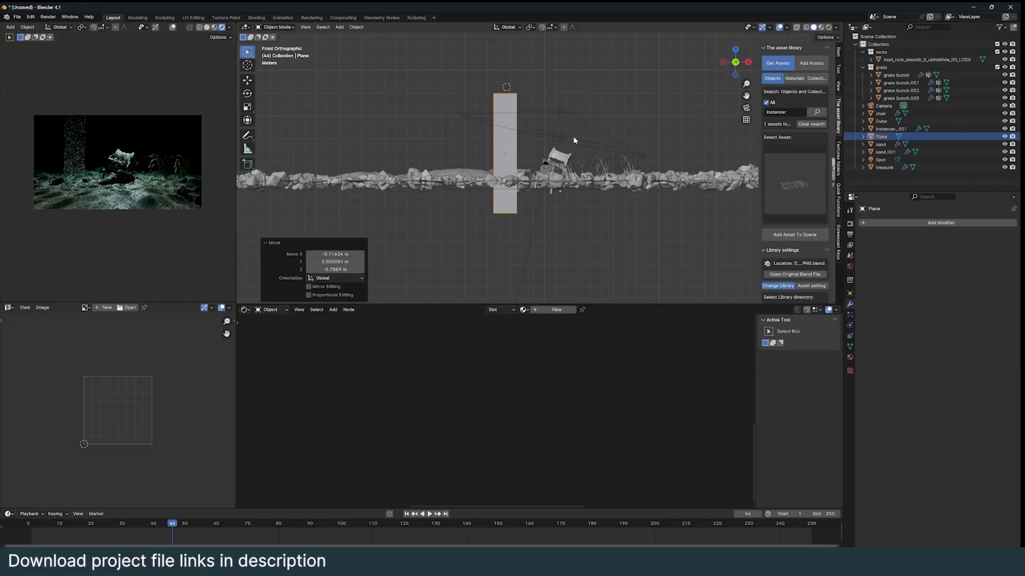
pyautogui.press('Tab')
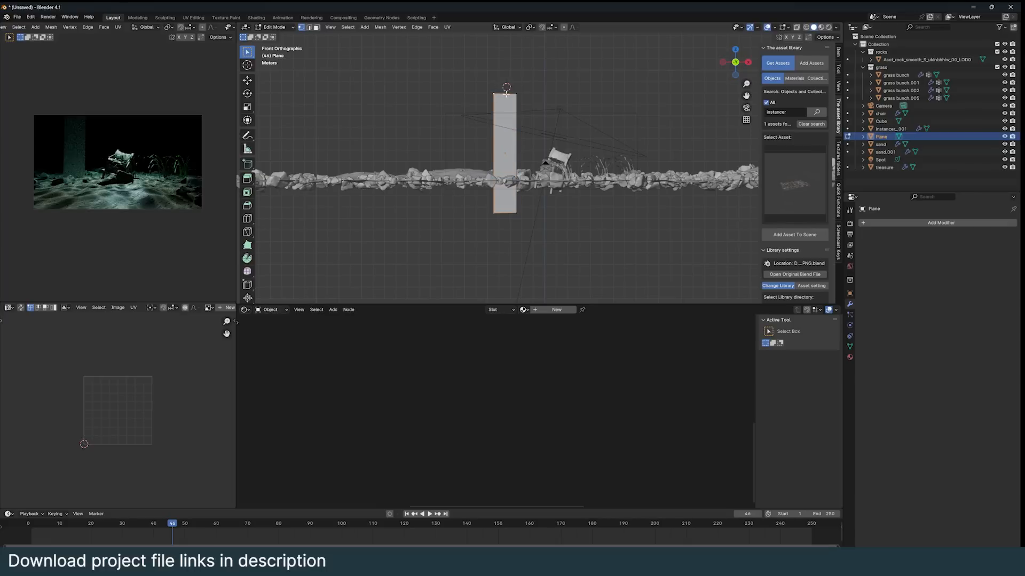
pyautogui.press('Tab')
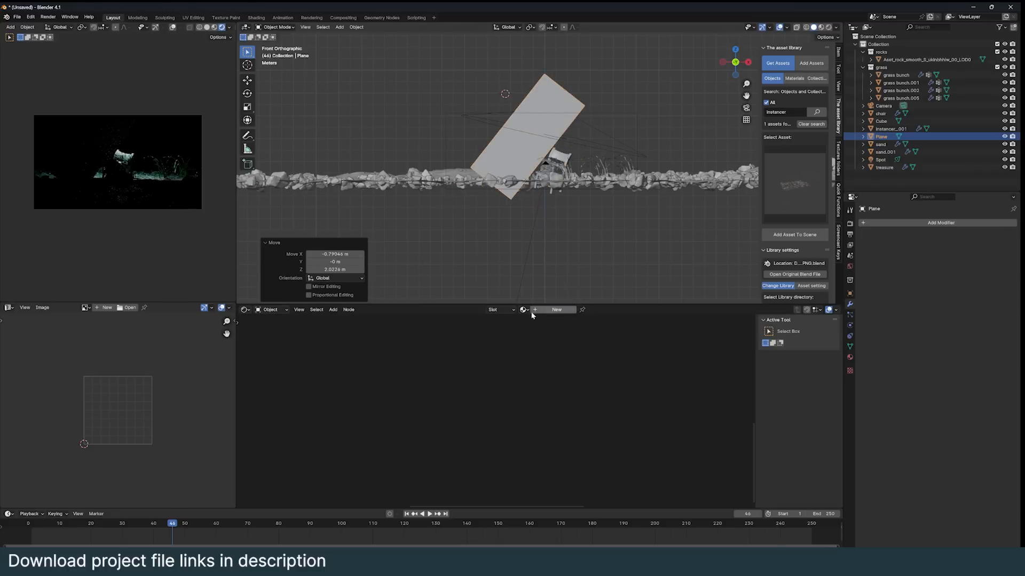
# Step: Create a new material on the light-ray plane for the emission-transparency noise mix
pyautogui.click(359, 309)
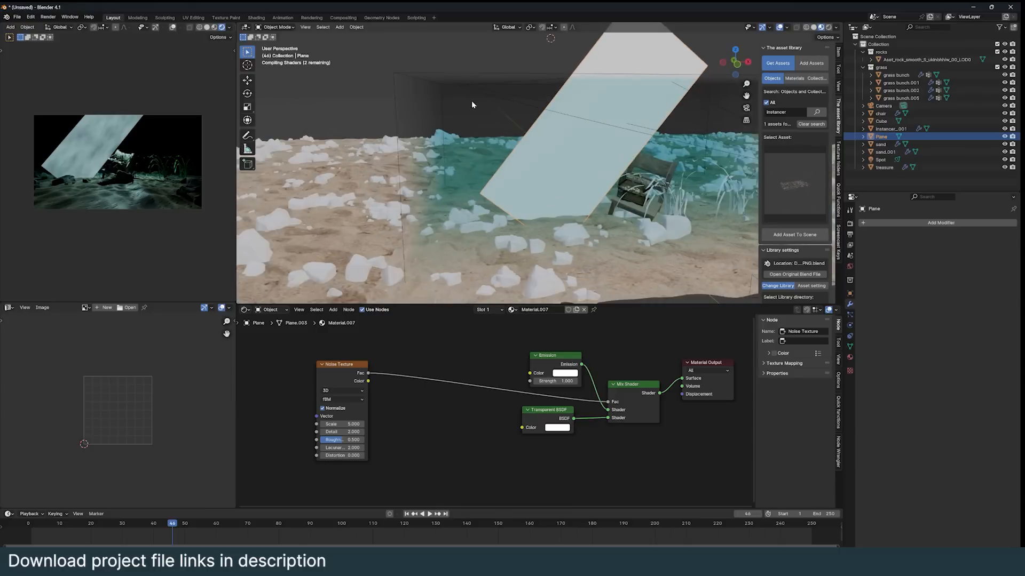
pyautogui.click(881, 121)
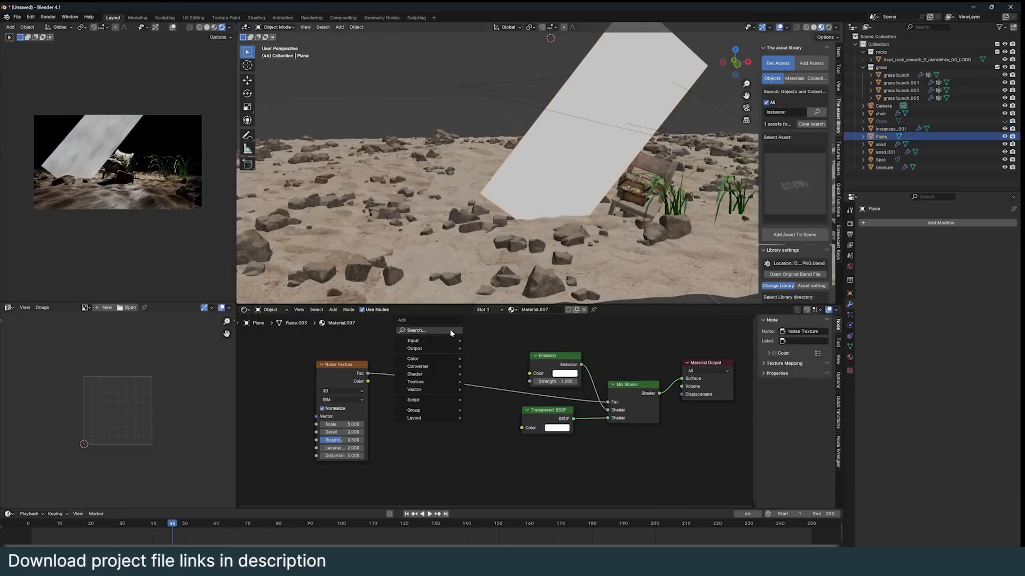
# Step: Add a Color Ramp after the noise and stretch it into black-and-white streaks via Mapping Scale Y
pyautogui.write('ramp')
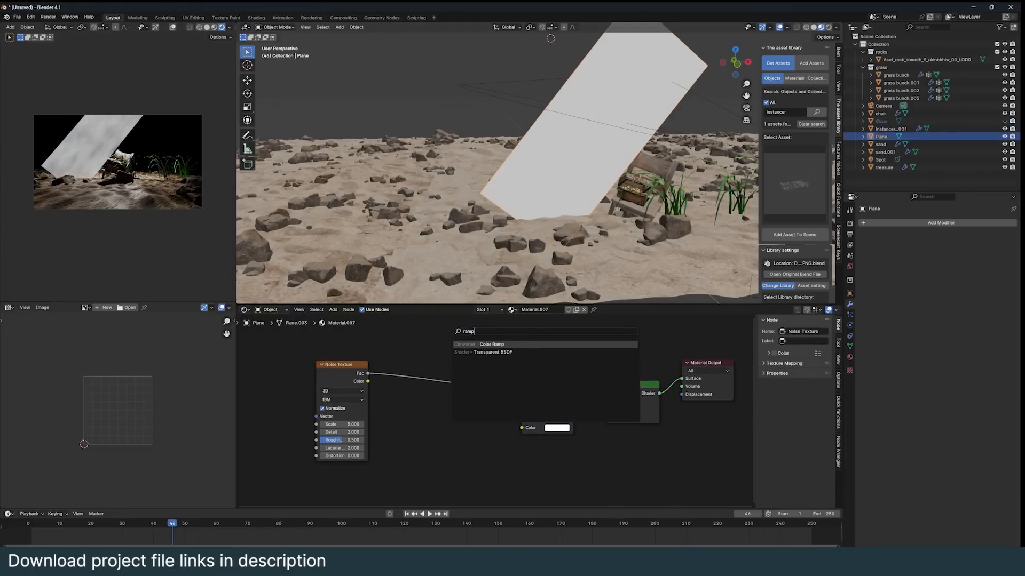
pyautogui.click(491, 344)
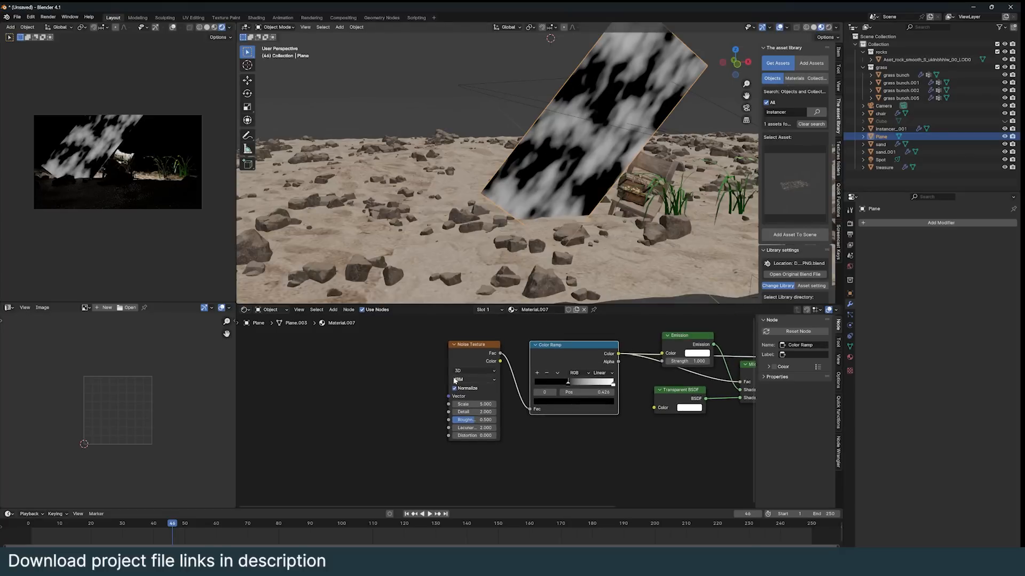
pyautogui.click(472, 344)
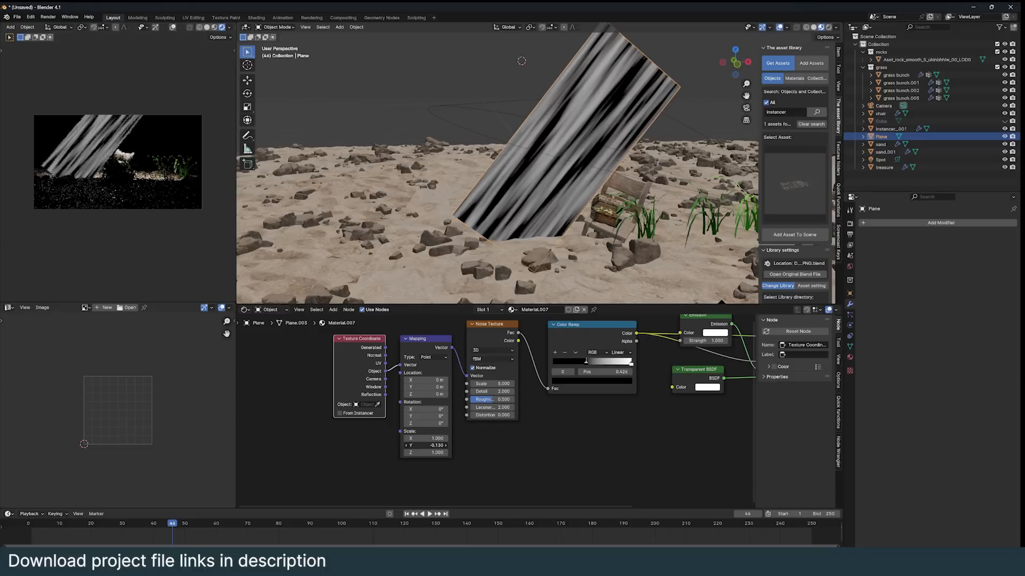
pyautogui.click(428, 445)
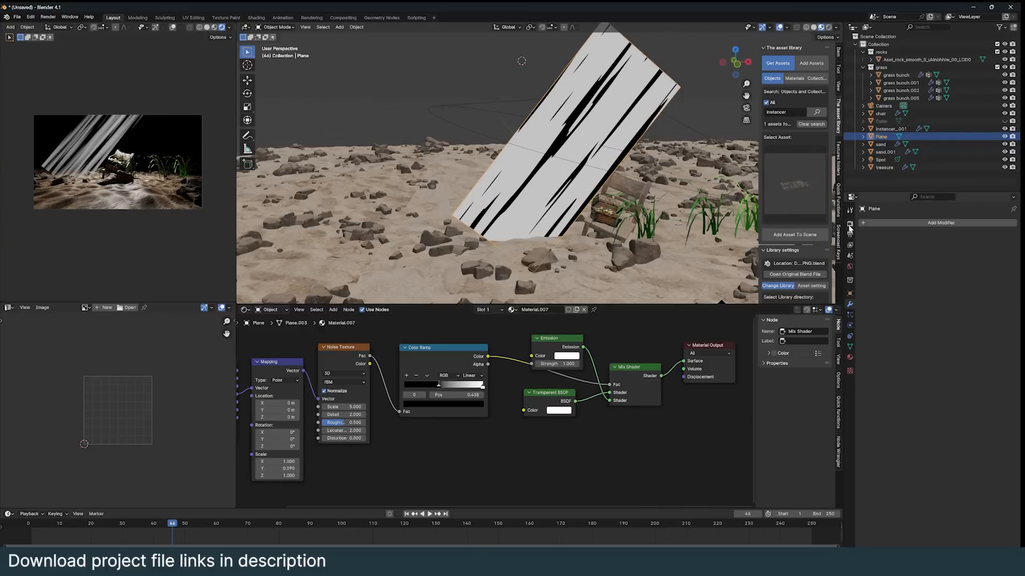
# Step: Set the ray plane material's Blend Mode to Alpha Blend
pyautogui.click(967, 389)
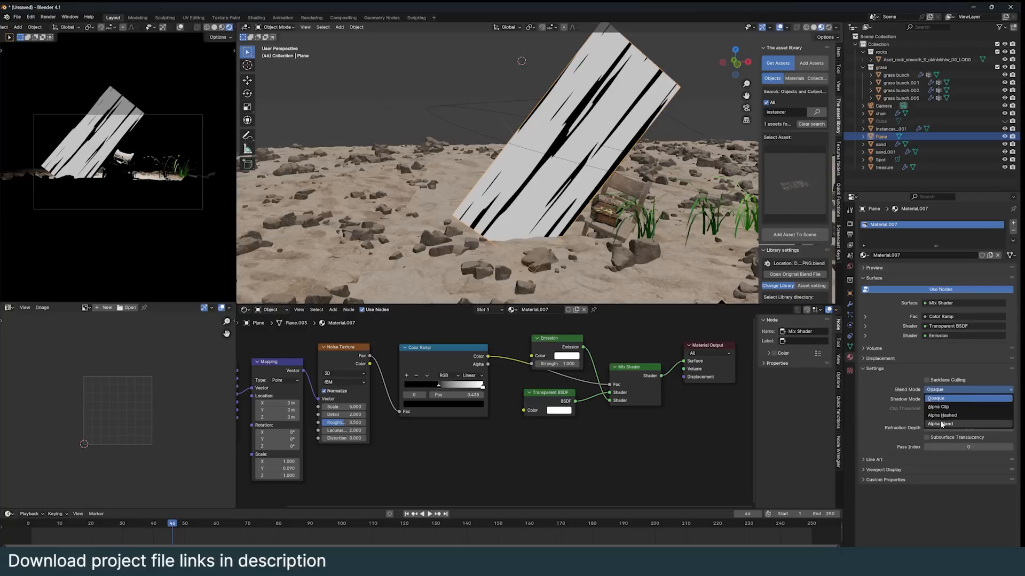
pyautogui.click(940, 424)
pyautogui.write('x')
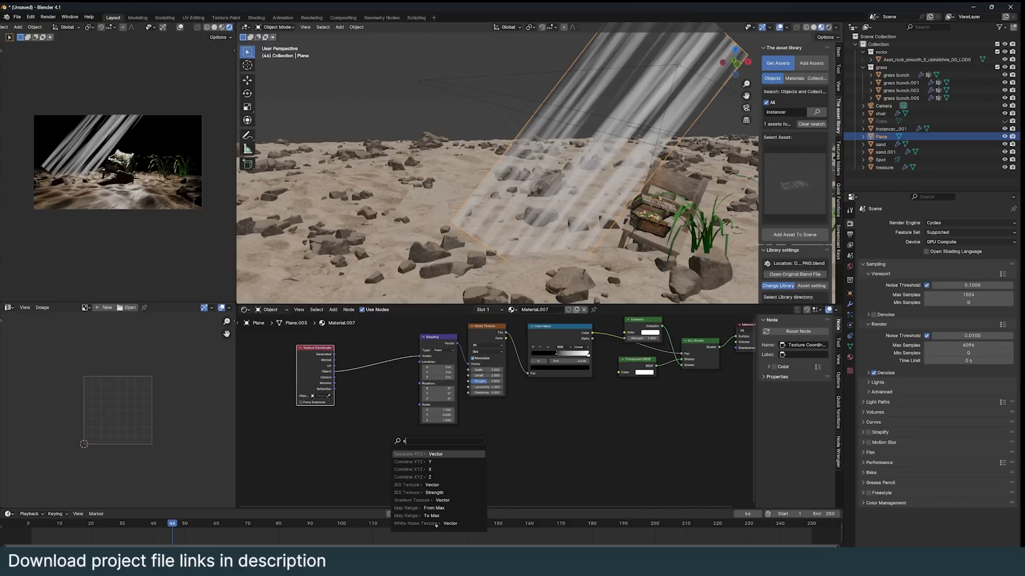
# Step: Add Separate XYZ and Math nodes to multiply the ramp streaks by a gradient
pyautogui.click(410, 454)
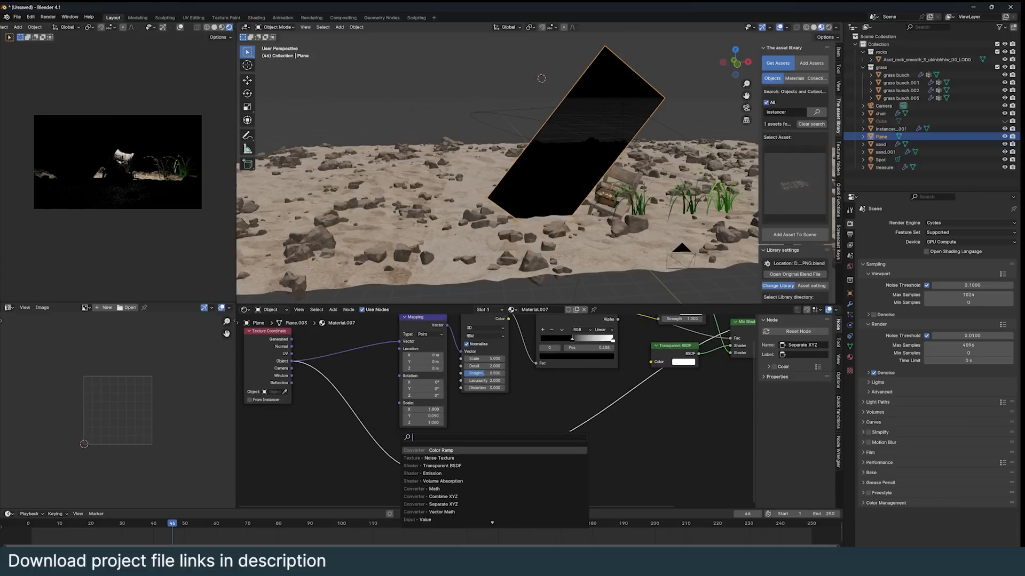
pyautogui.click(432, 489)
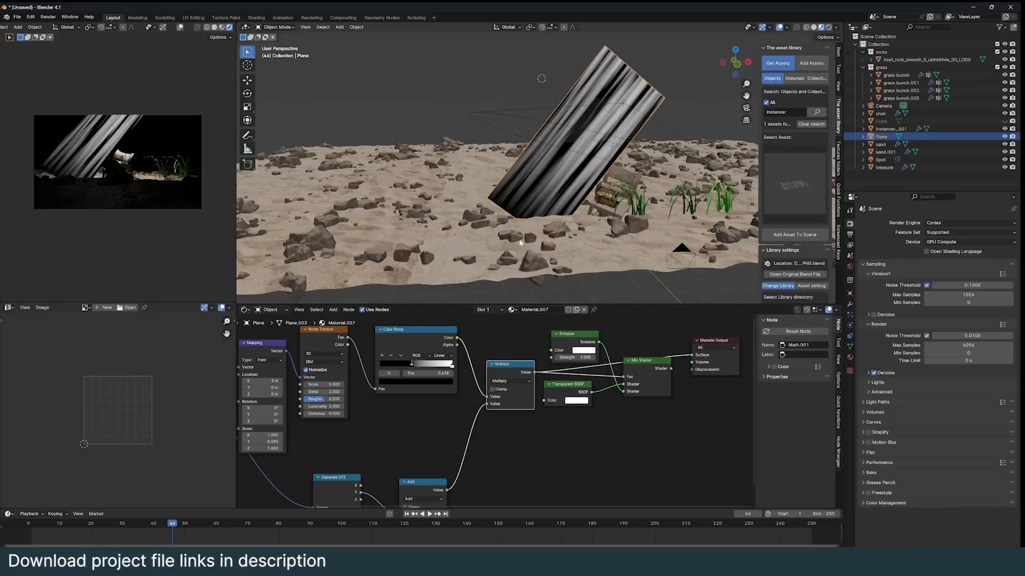
pyautogui.moveTo(509, 214)
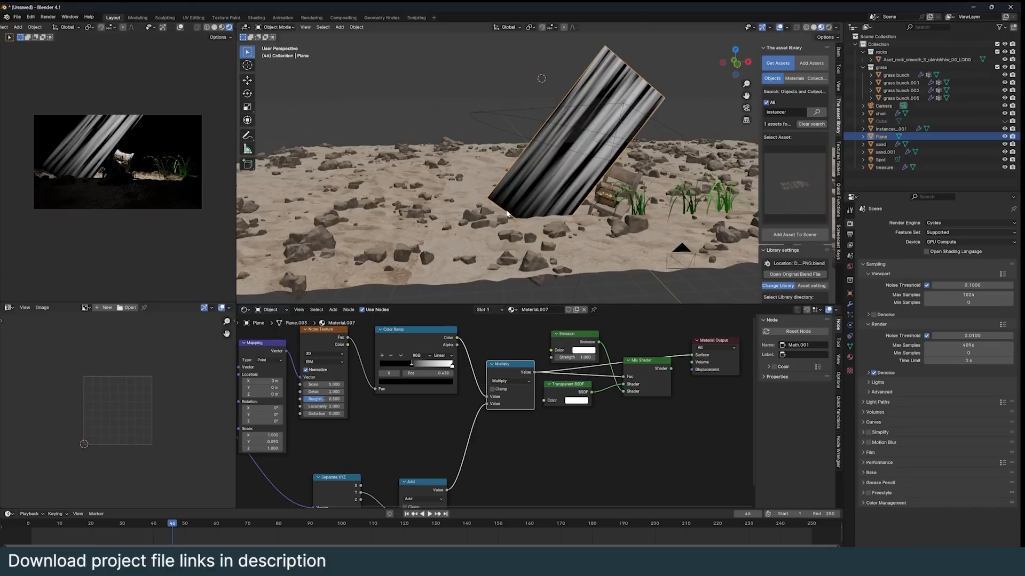
pyautogui.moveTo(508, 215)
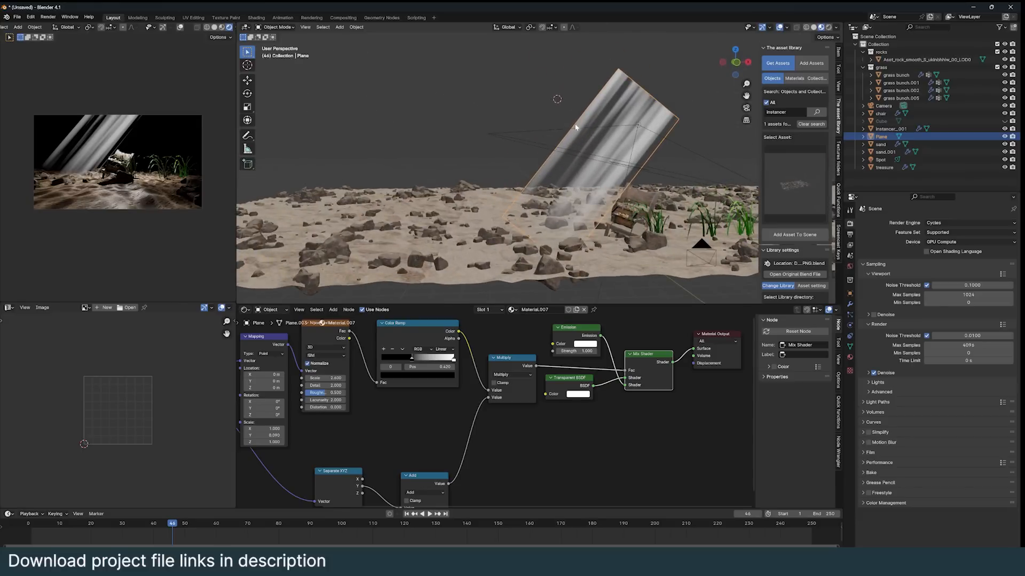
pyautogui.moveTo(584, 149)
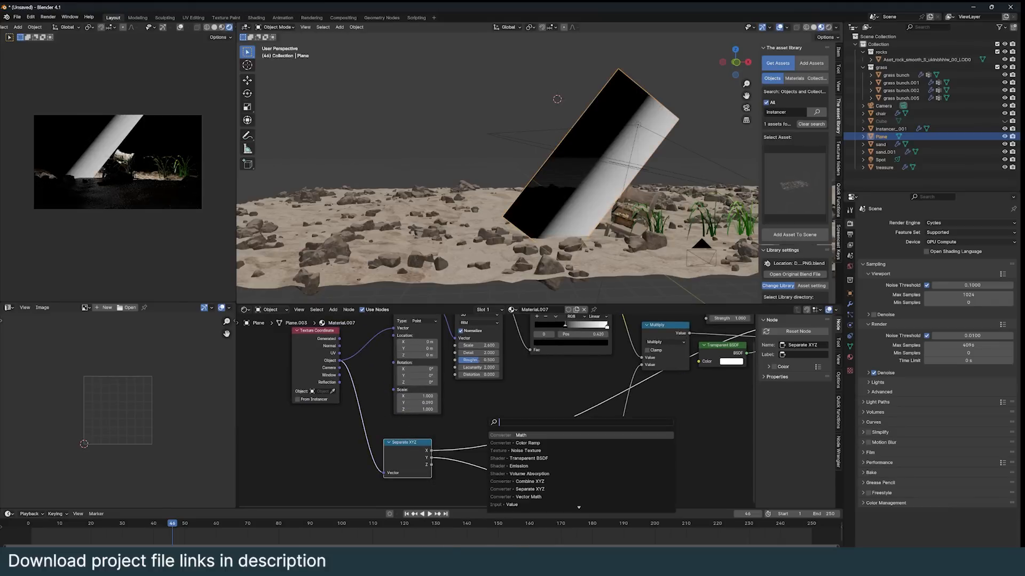
# Step: Add a Math node on the fade gradient, switch it to Multiply, and adjust its value
pyautogui.click(529, 443)
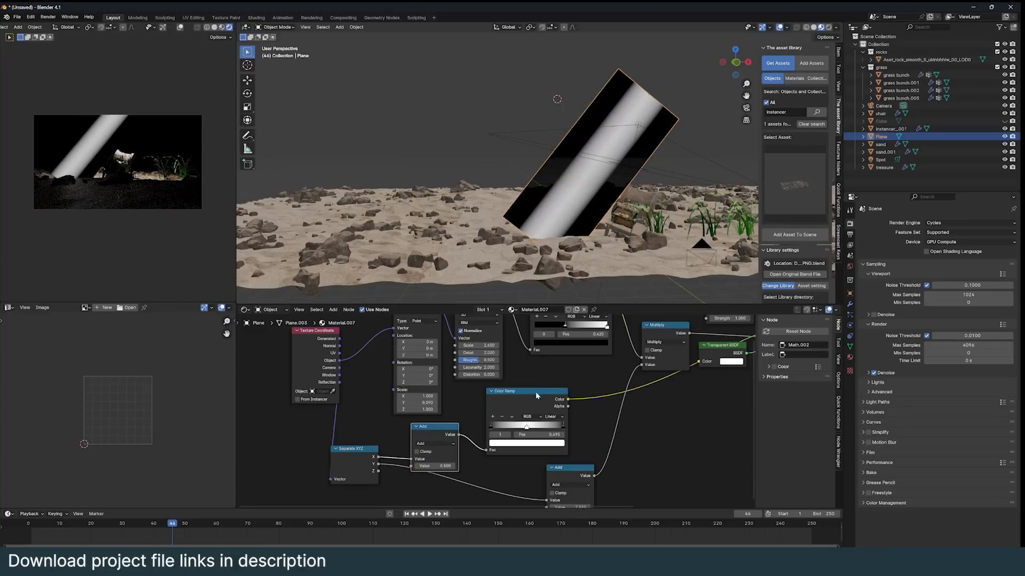
pyautogui.click(510, 424)
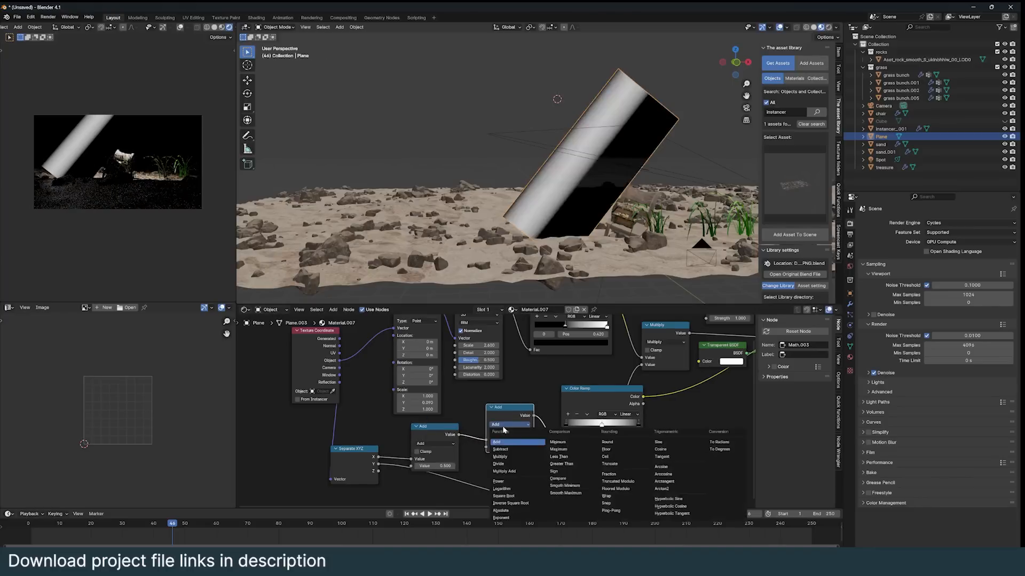
pyautogui.click(500, 456)
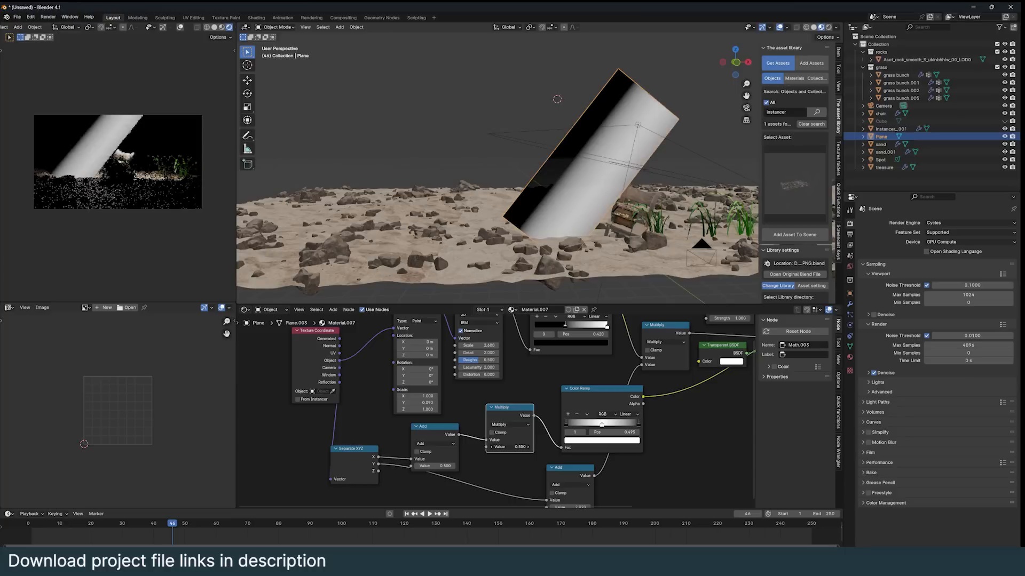
pyautogui.click(509, 447)
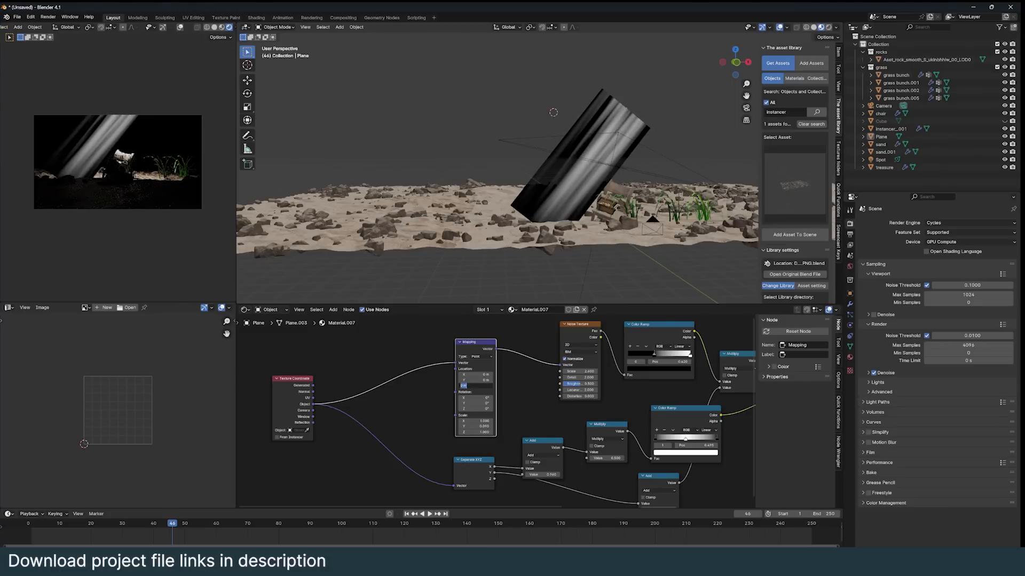
# Step: Shift the Mapping node's Location Z, then switch to the saved underwater project window
pyautogui.click(473, 385)
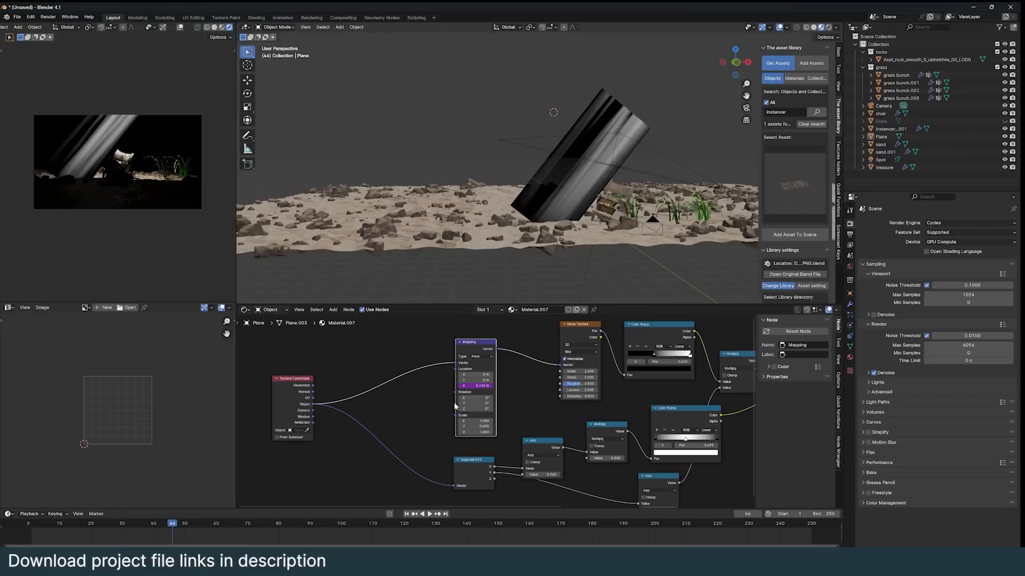
pyautogui.click(425, 513)
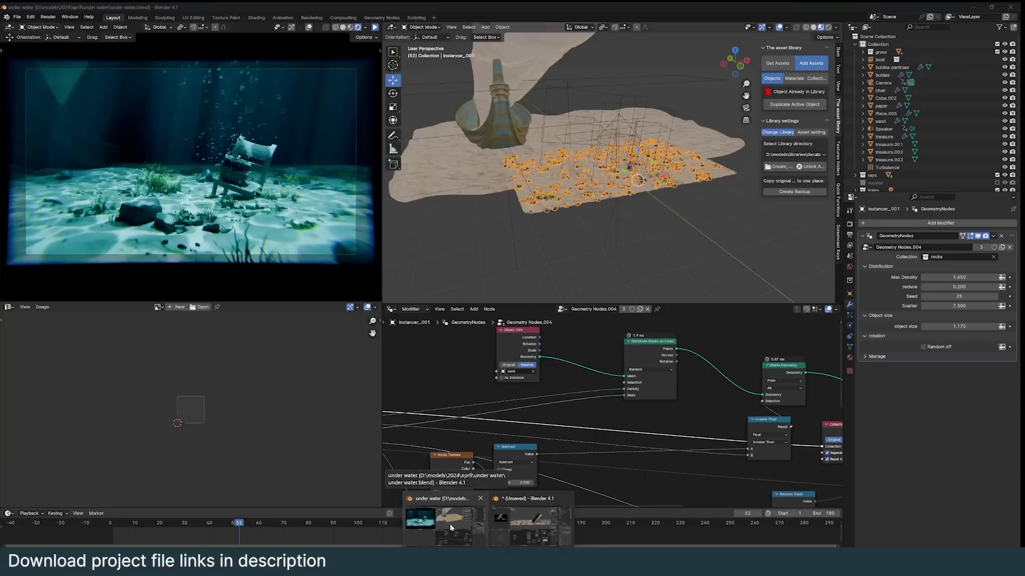
pyautogui.click(47, 17)
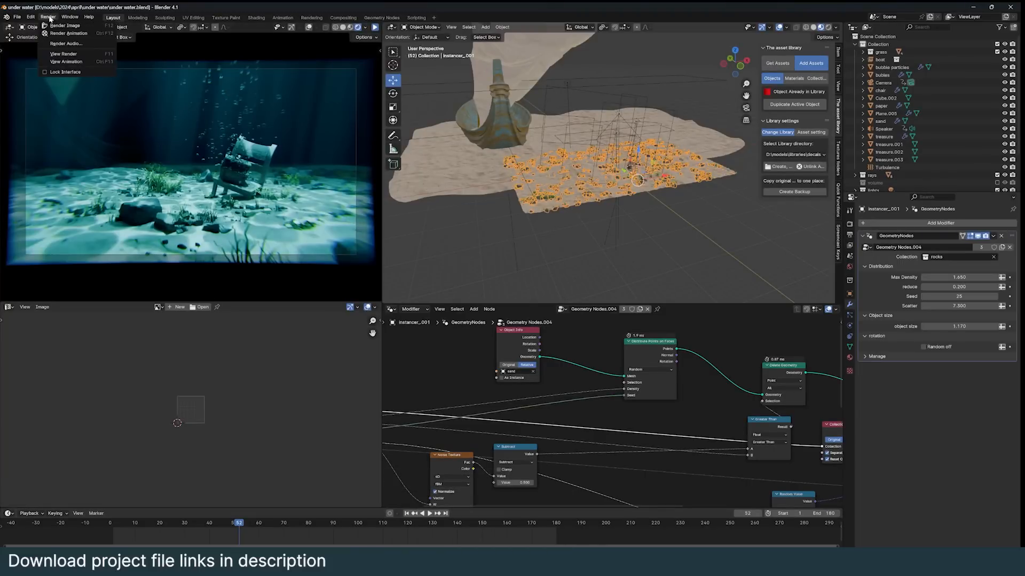
pyautogui.click(67, 61)
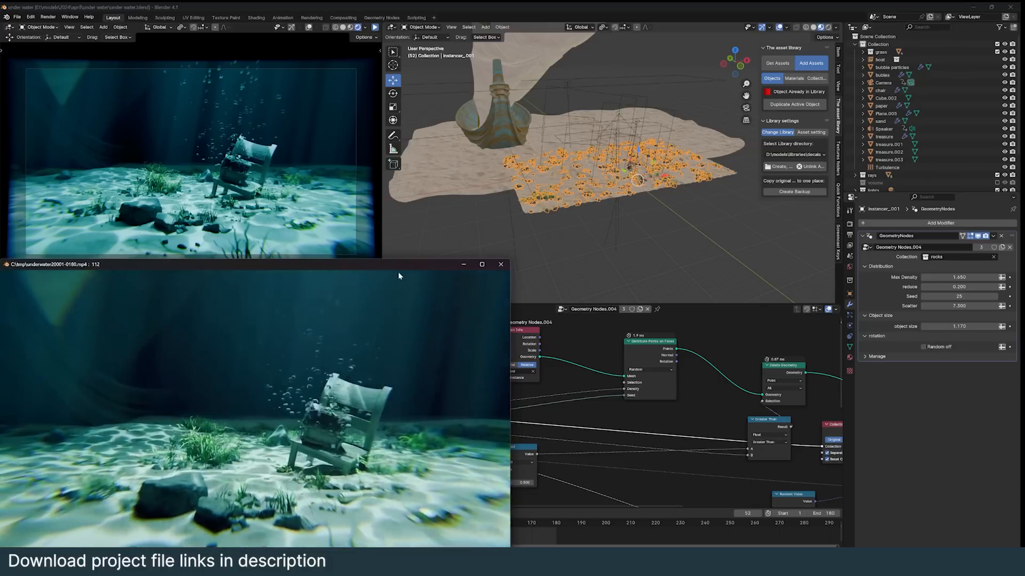
pyautogui.click(500, 264)
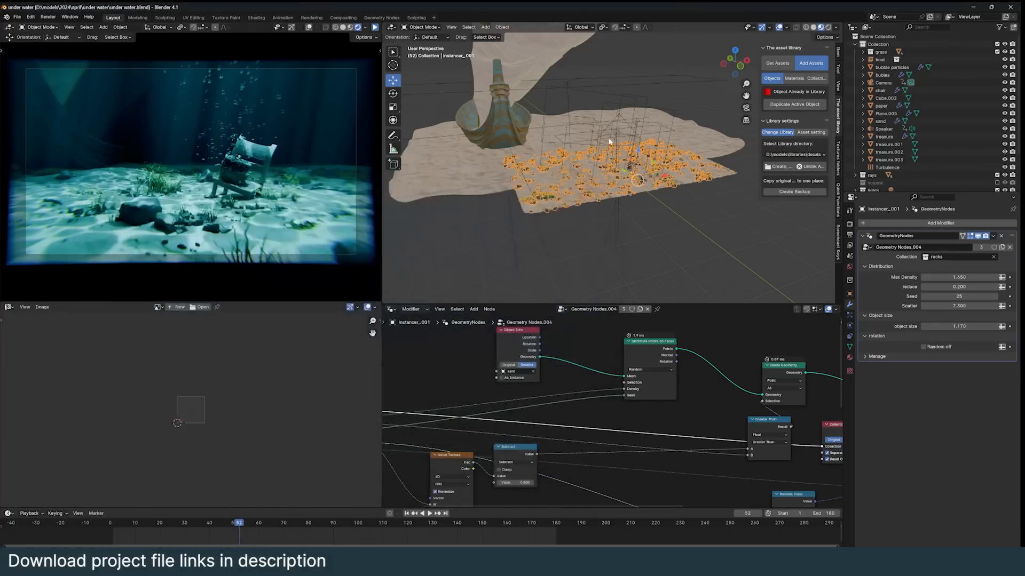
pyautogui.click(879, 59)
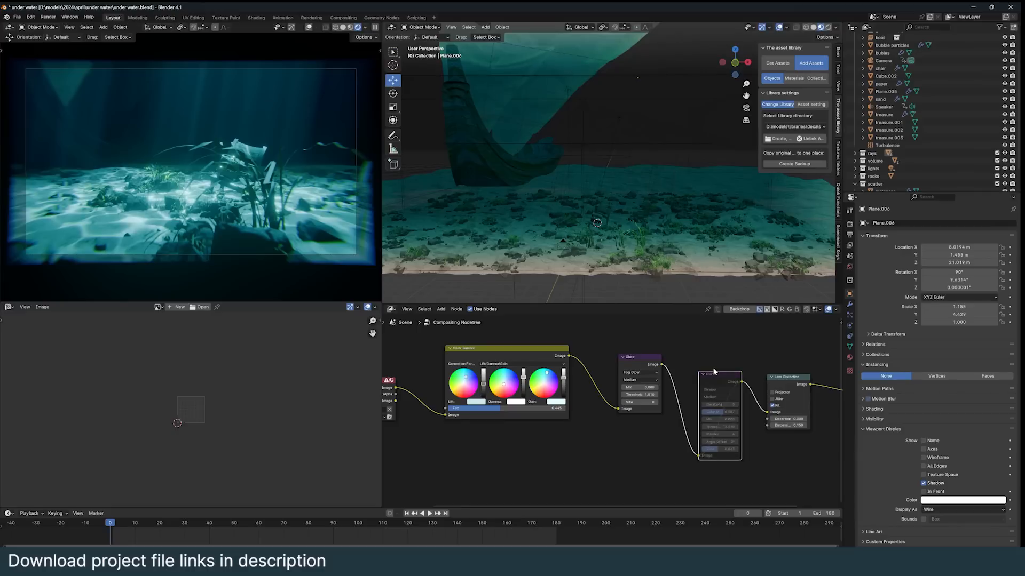
# Step: Inspect the Compositor nodes, then open the C:\tmp folder of rendered clips
pyautogui.click(719, 374)
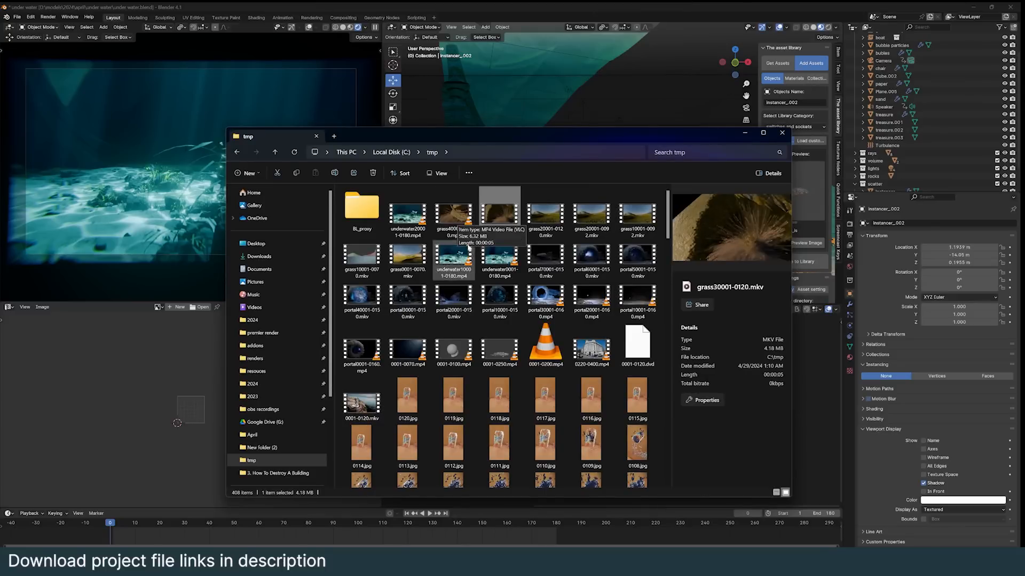
pyautogui.click(453, 213)
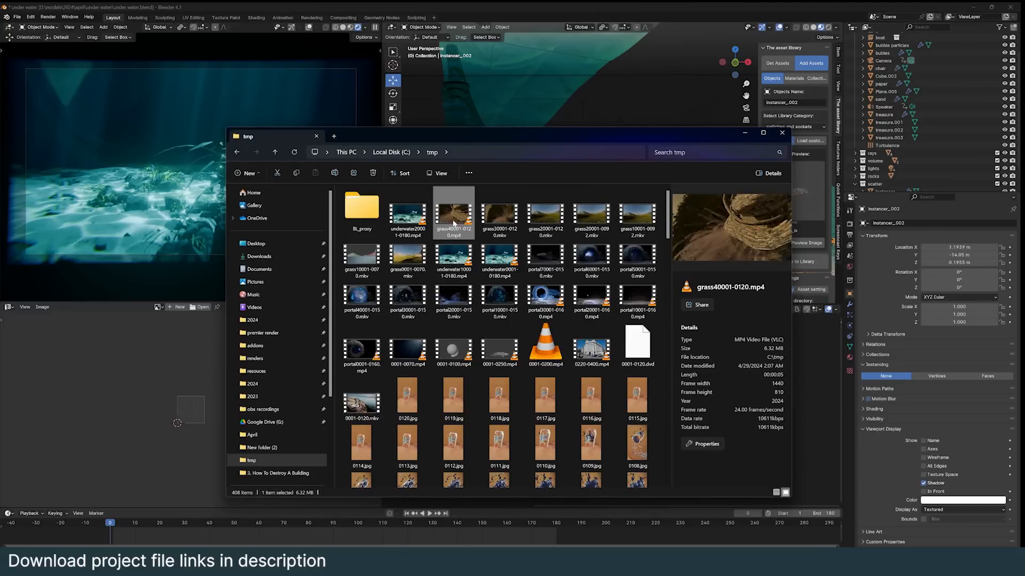
pyautogui.doubleClick(453, 214)
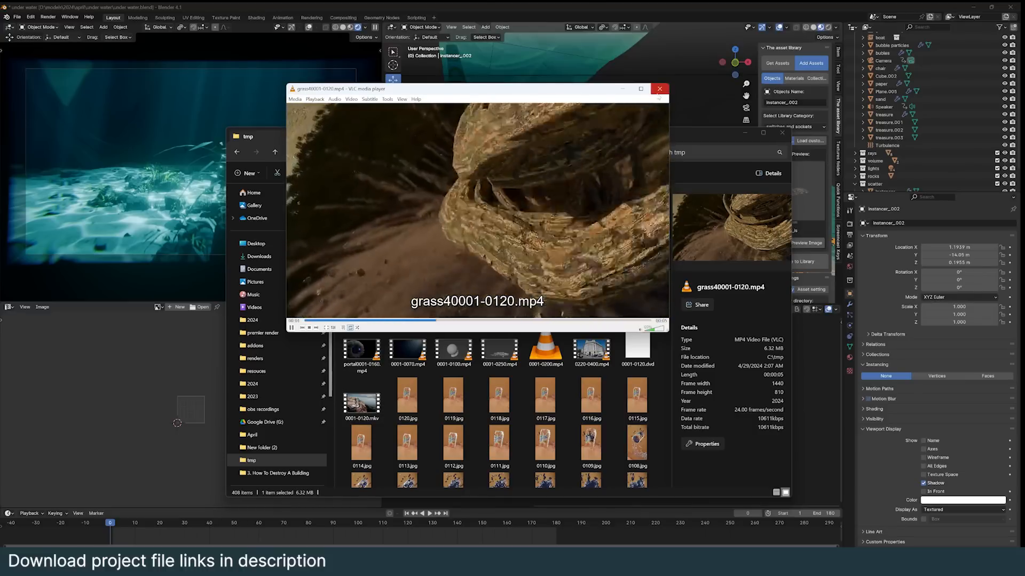
pyautogui.click(659, 89)
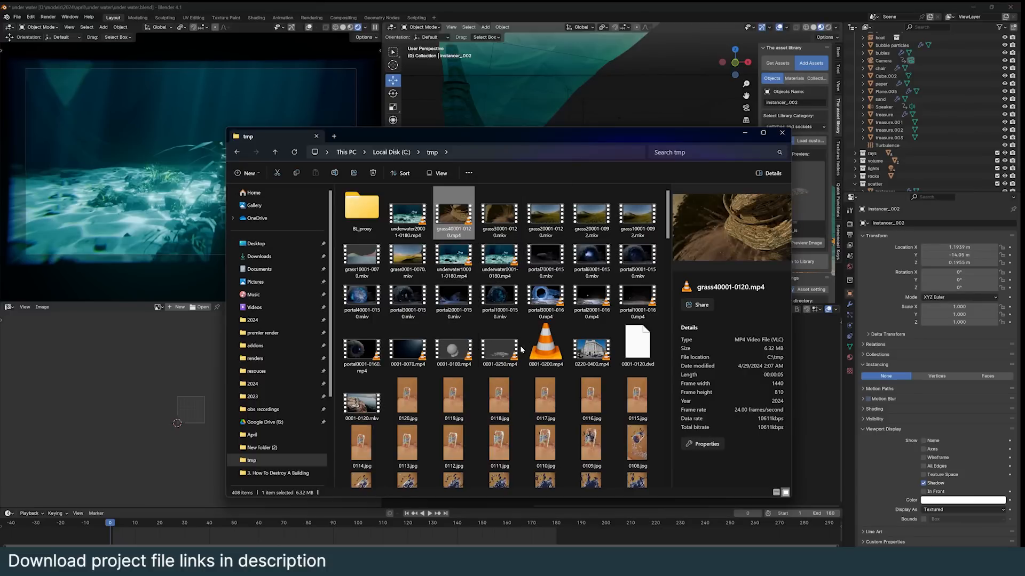
pyautogui.moveTo(638, 261)
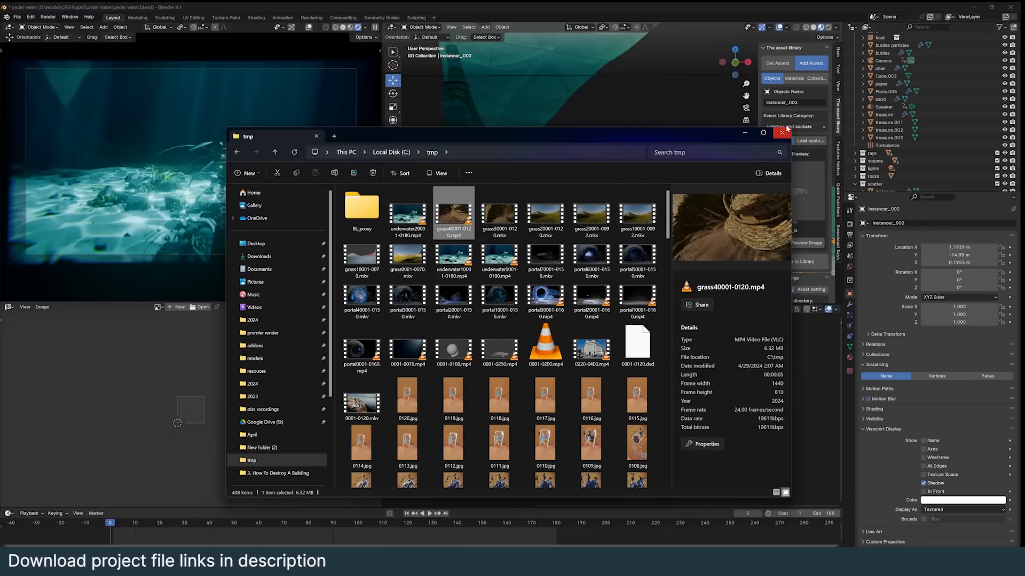
pyautogui.moveTo(591, 304)
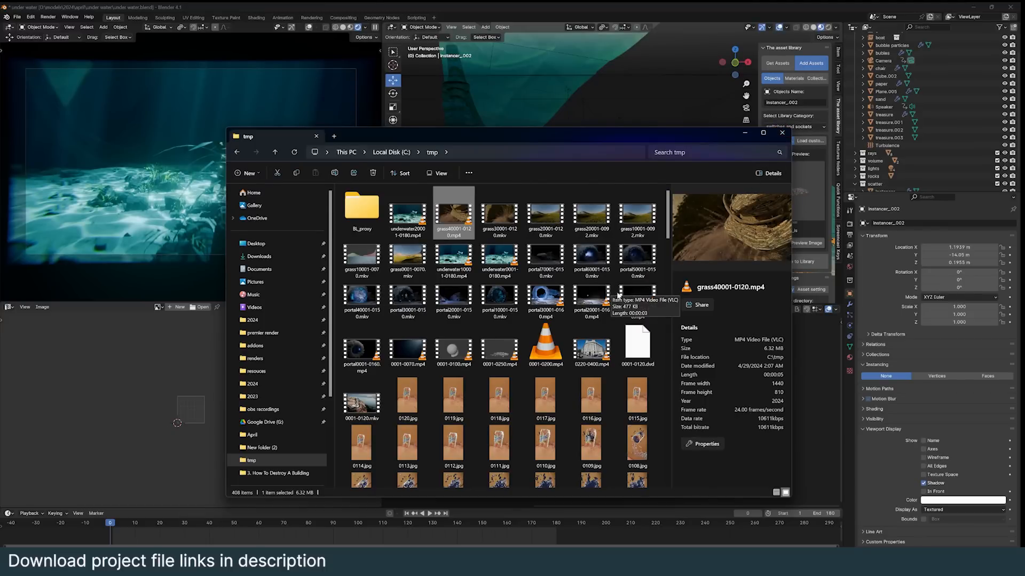
pyautogui.moveTo(954, 288)
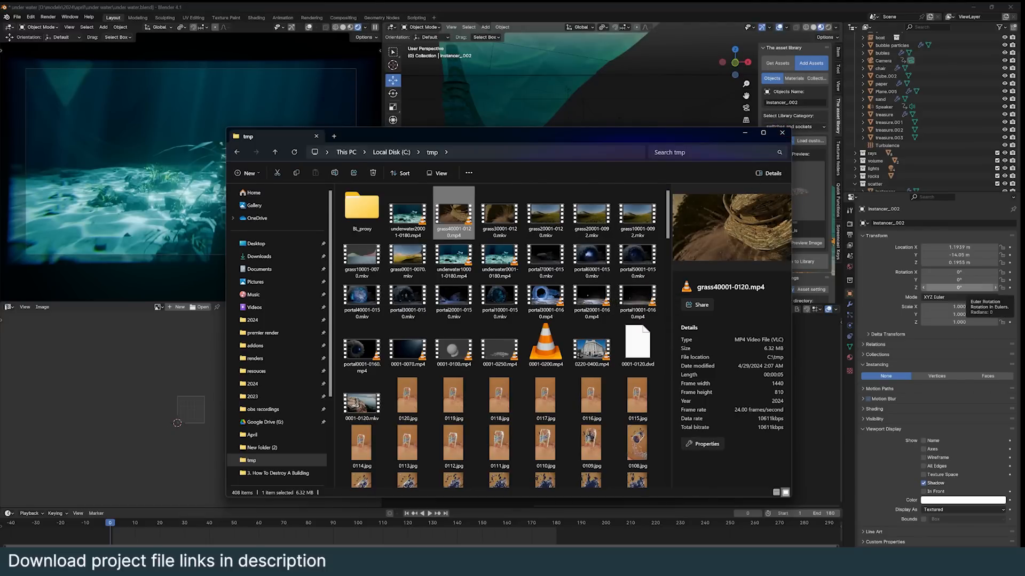